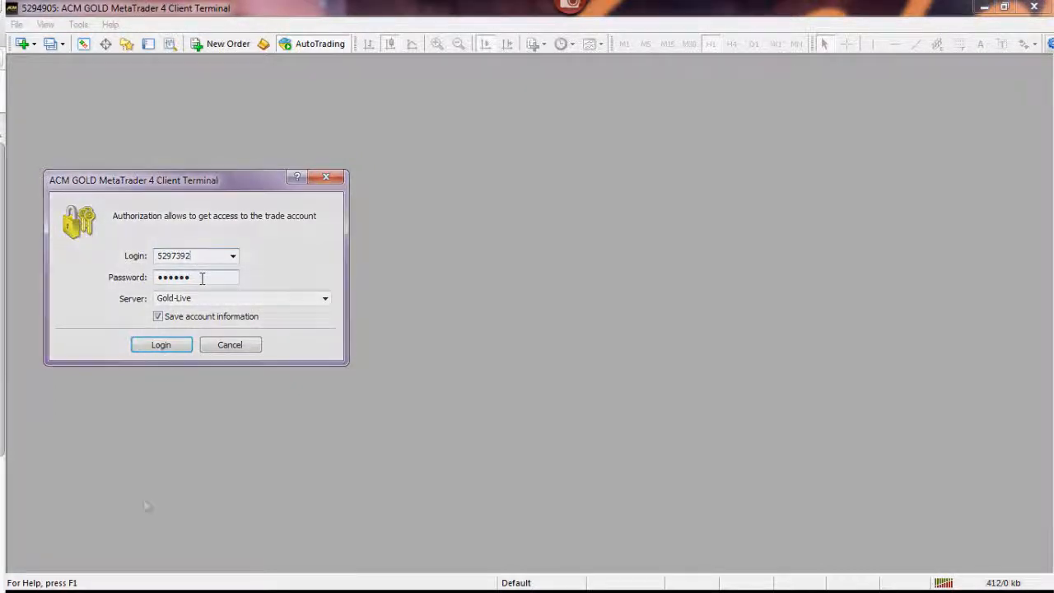
- Dismiss the initial prompt, then log in to the Gold-Live account via File > Login
left_click(161, 345)
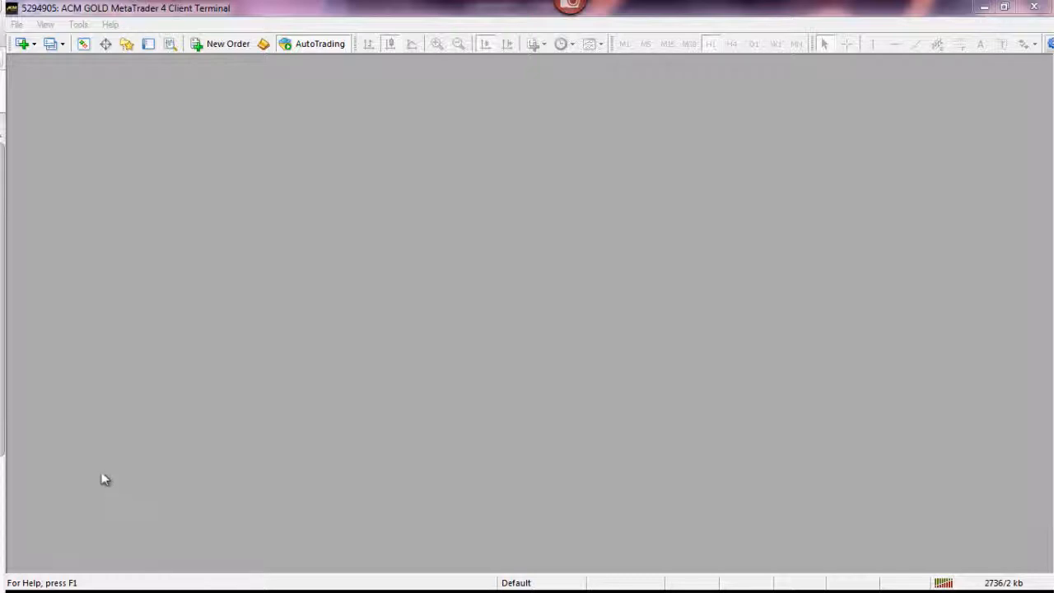
left_click(17, 25)
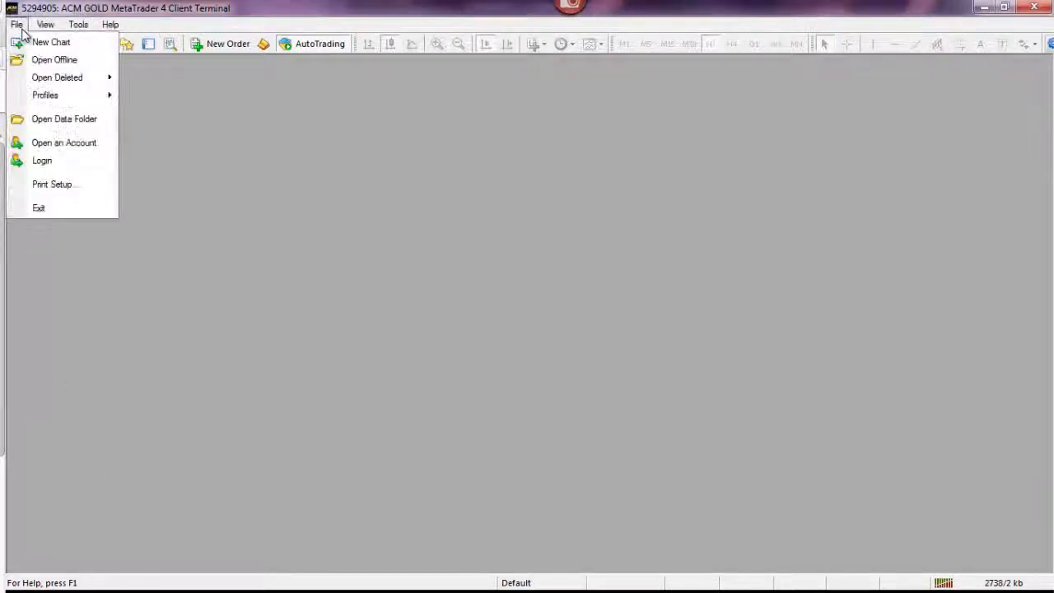
mouse_move(43, 162)
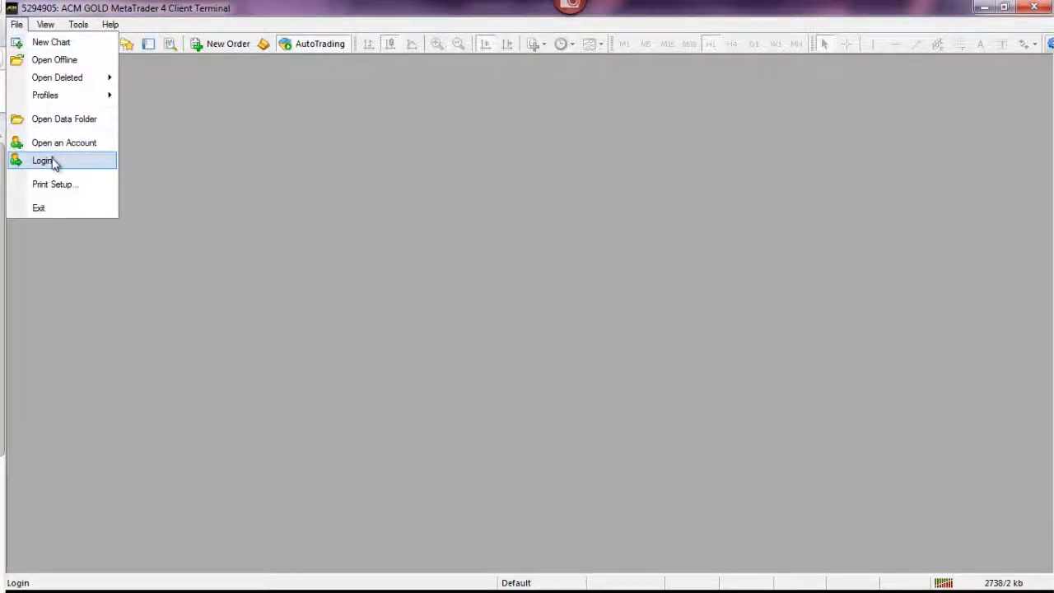
left_click(42, 161)
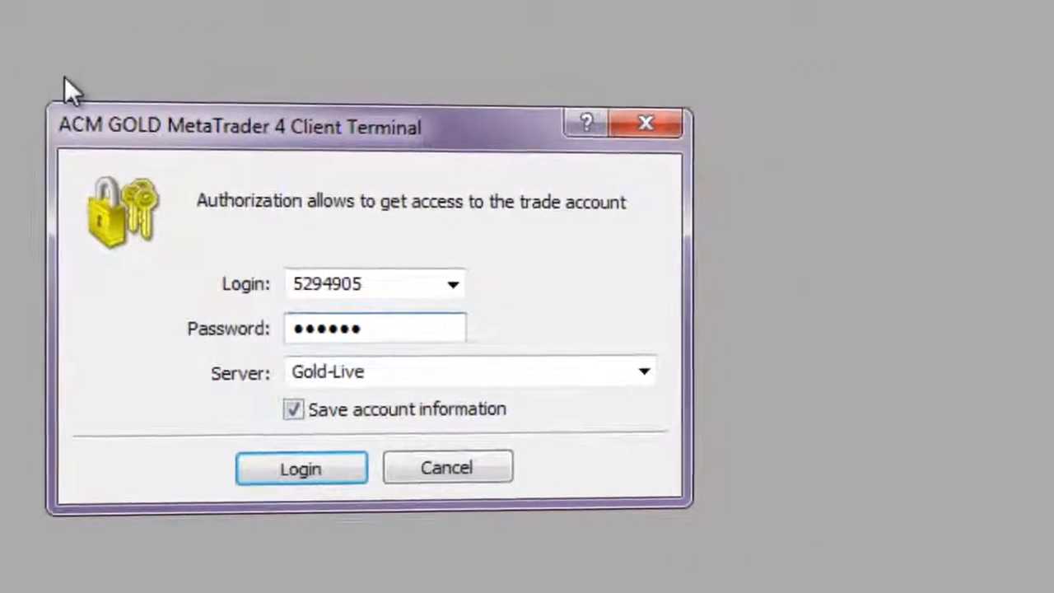
left_click(299, 468)
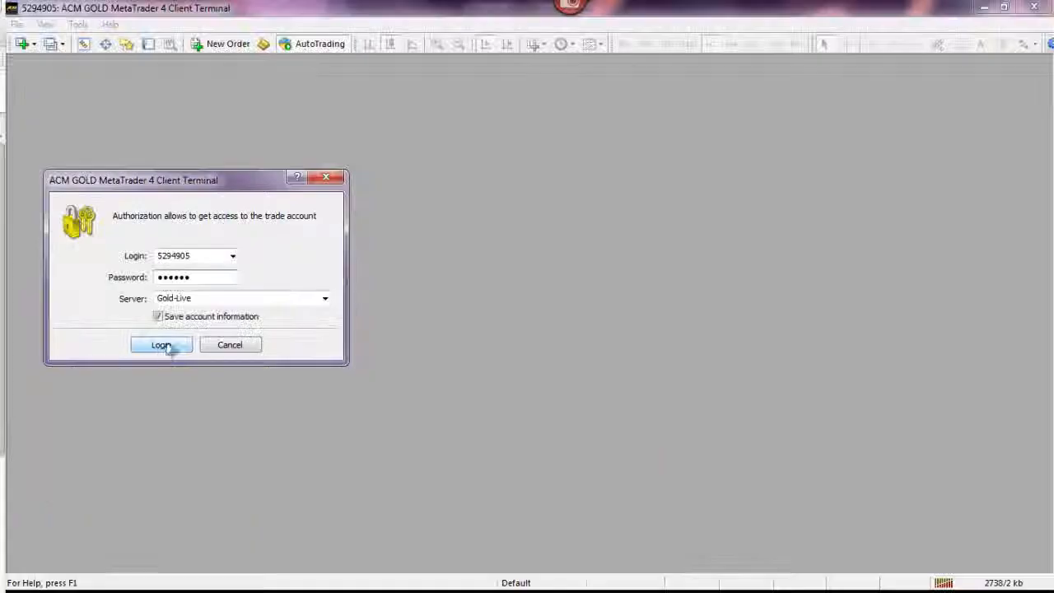
left_click(161, 344)
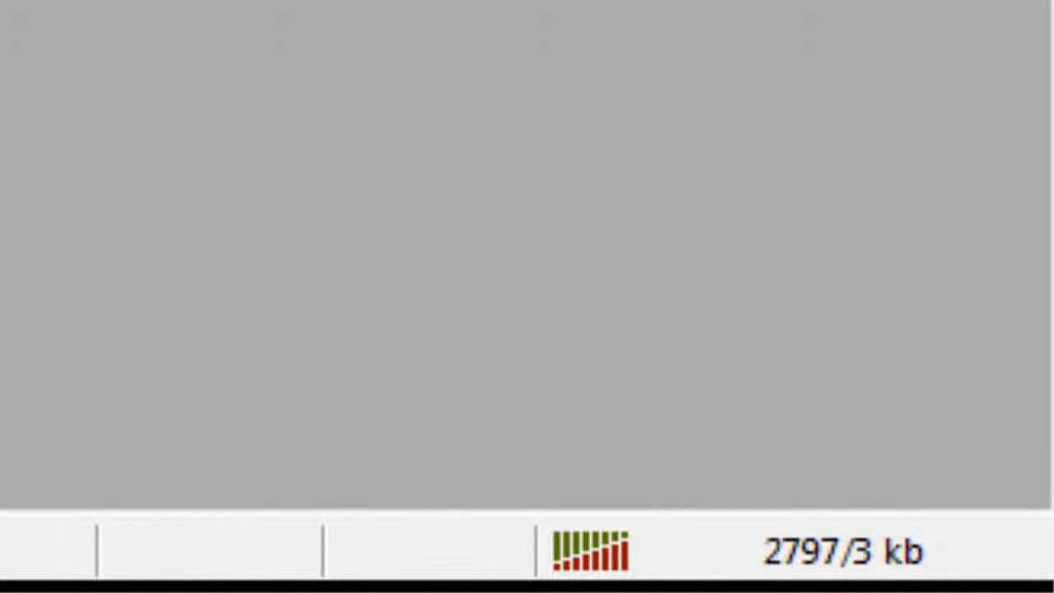
- Show the Navigator with the Gold-Live and Gold-Demo accounts expanded, cancelling the demo login prompt
key("ctrl+n")
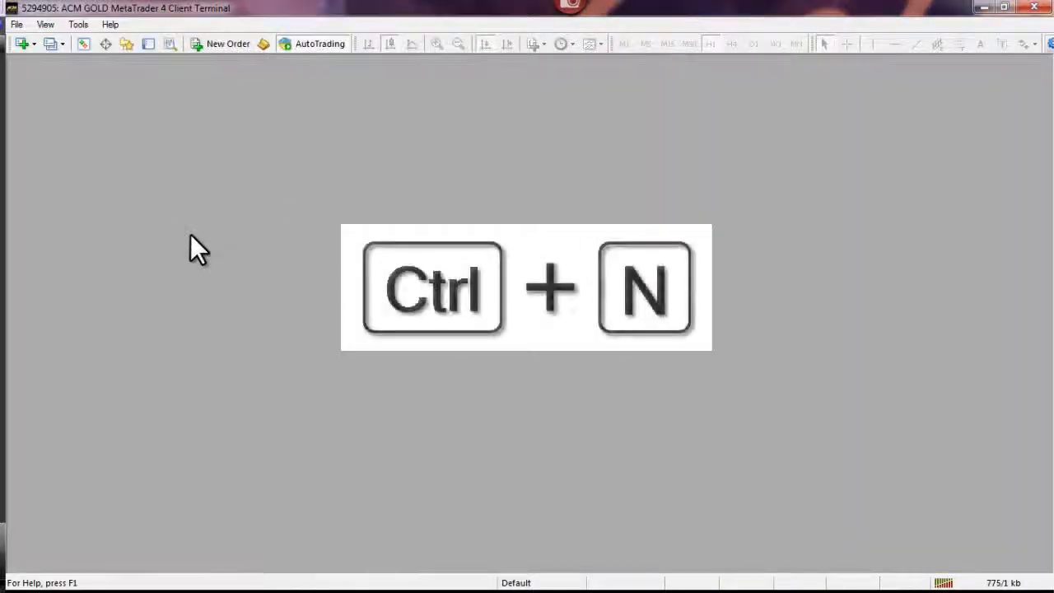
key("ctrl+n")
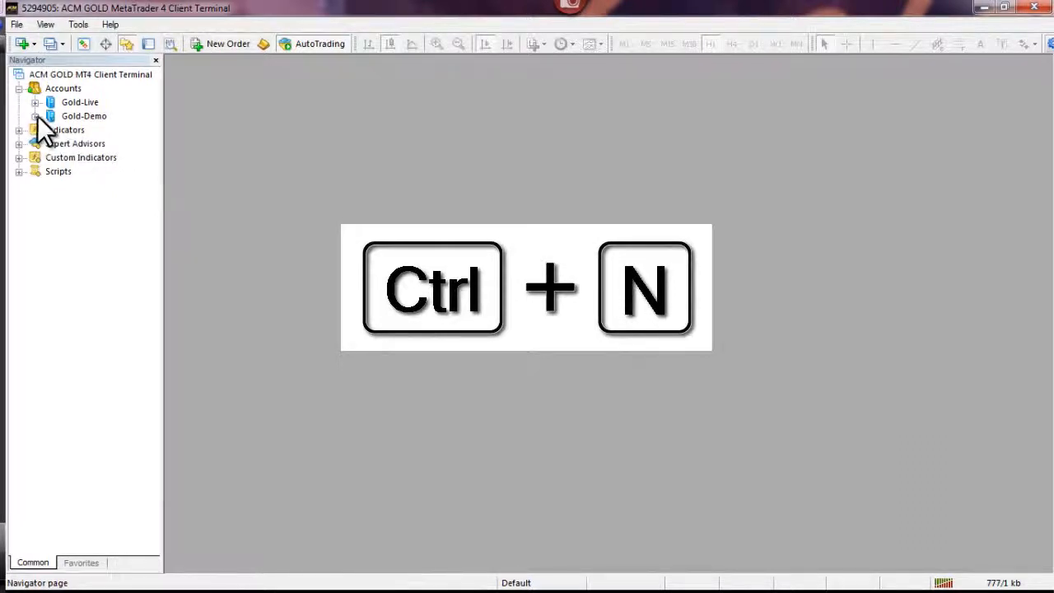
left_click(36, 103)
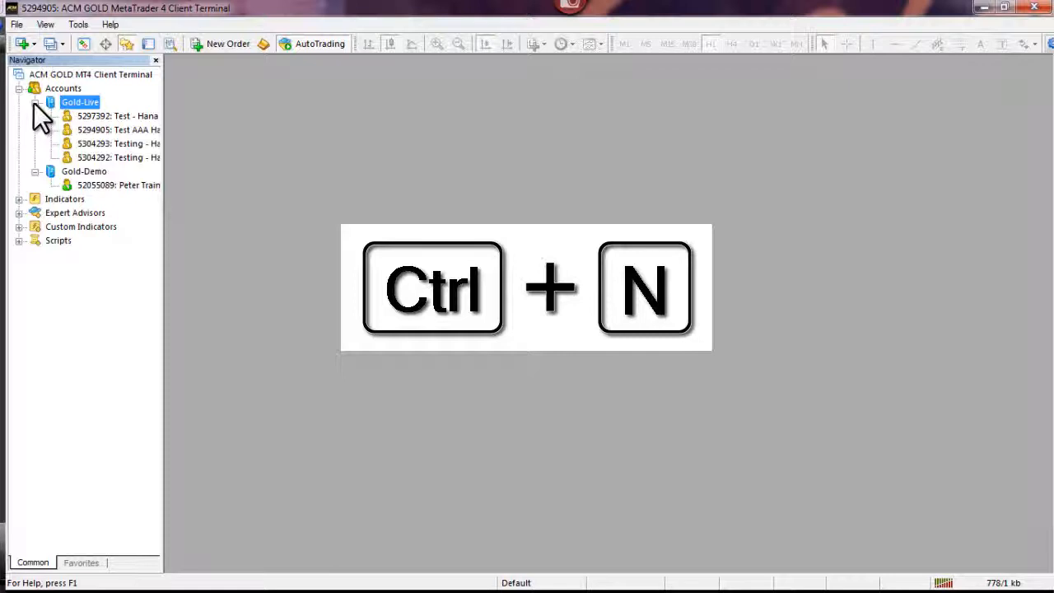
key("ctrl+n")
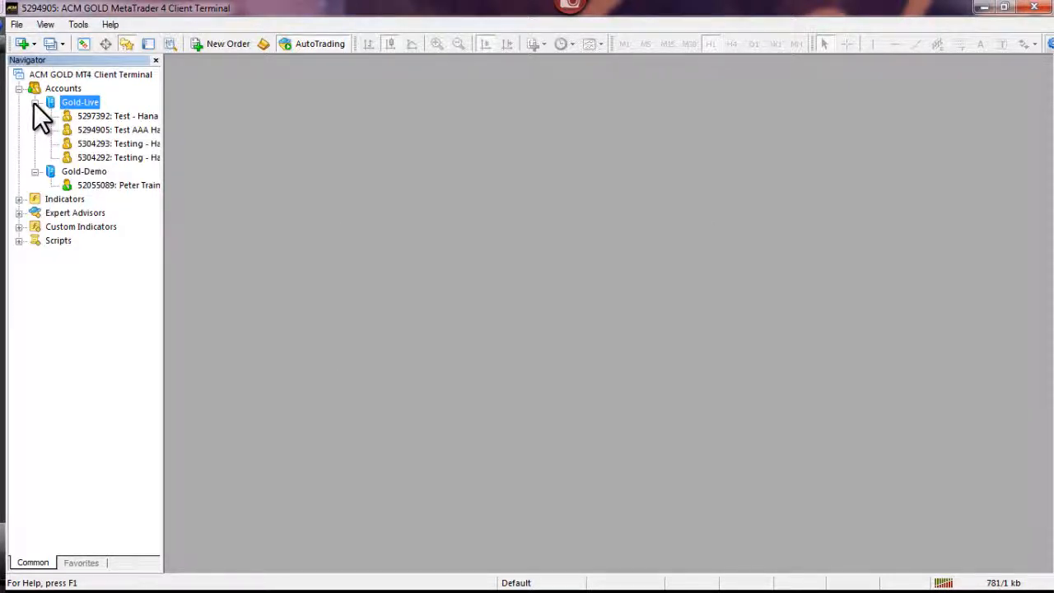
mouse_move(73, 168)
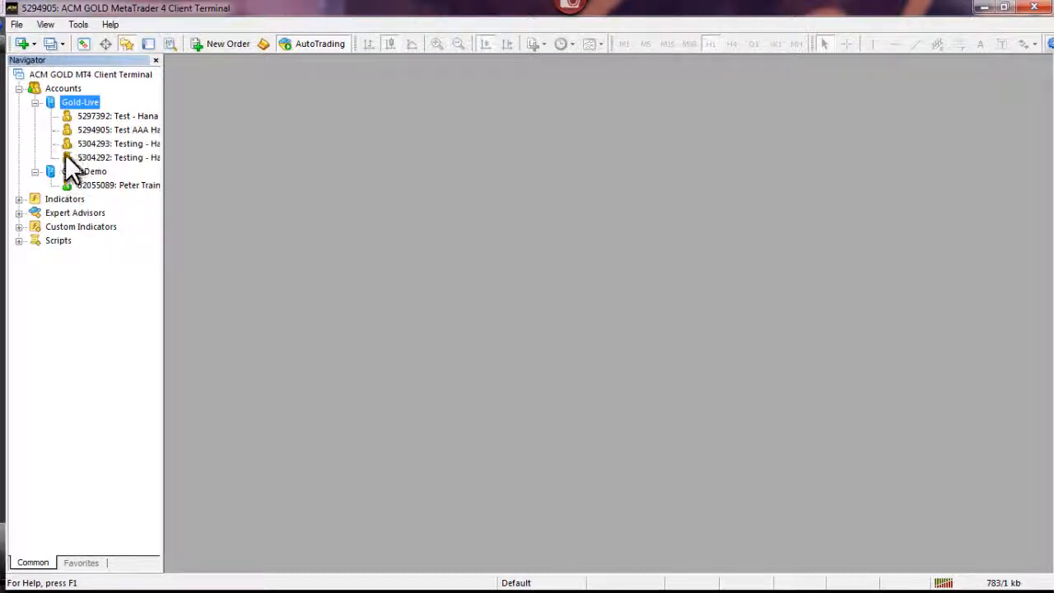
double_click(119, 184)
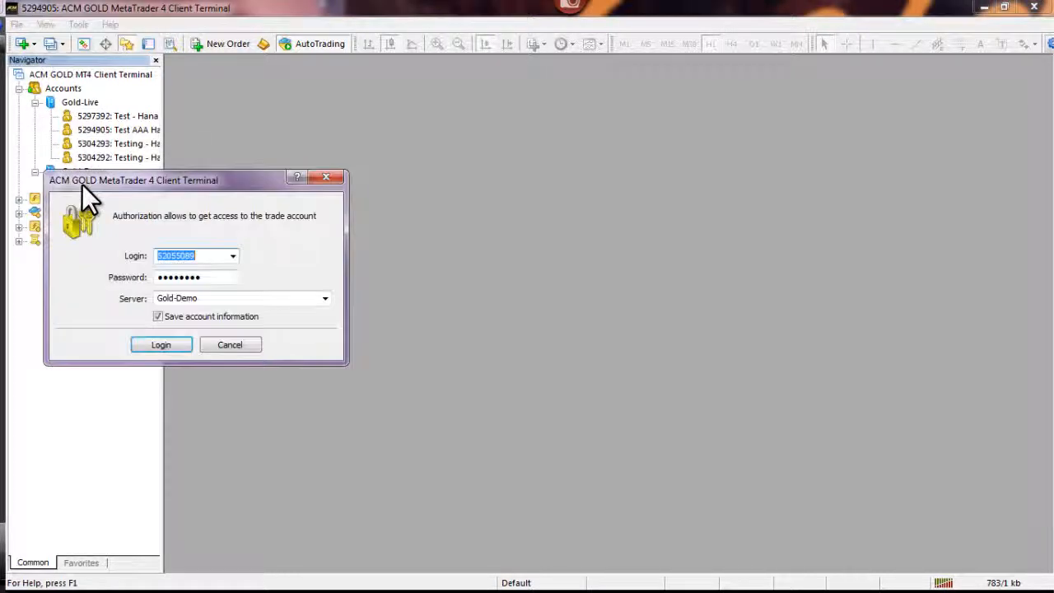
left_click(161, 344)
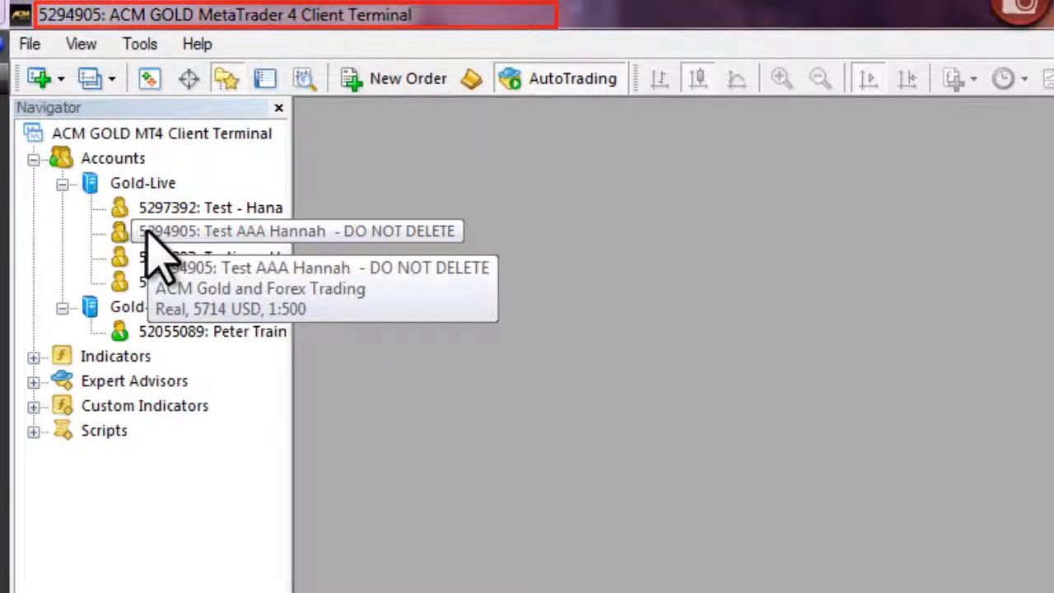
- Collapse Accounts and expand Indicators, Expert Advisors and Custom Indicators in turn
left_click(211, 230)
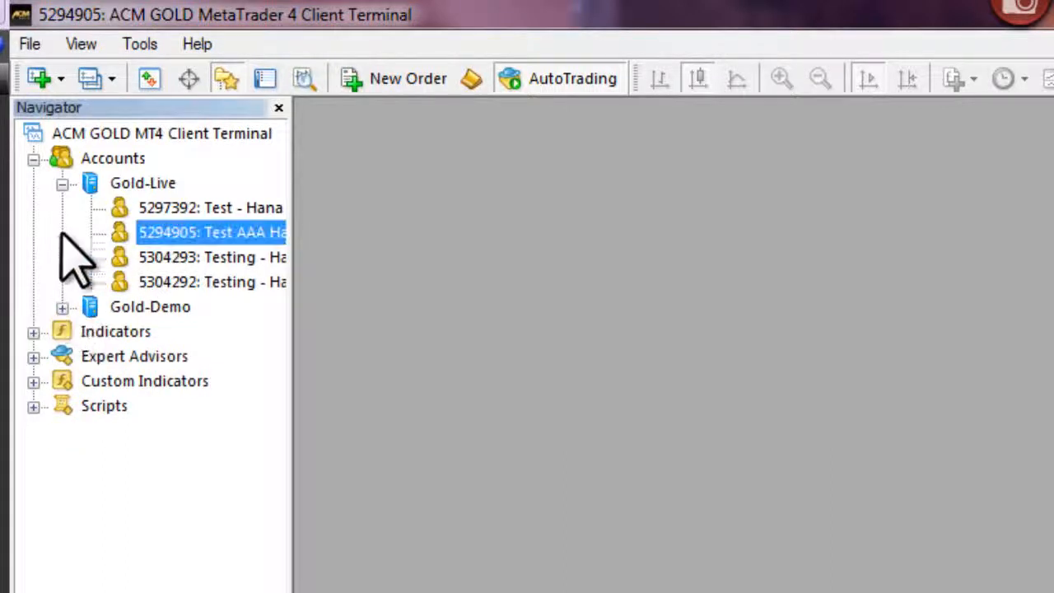
left_click(33, 158)
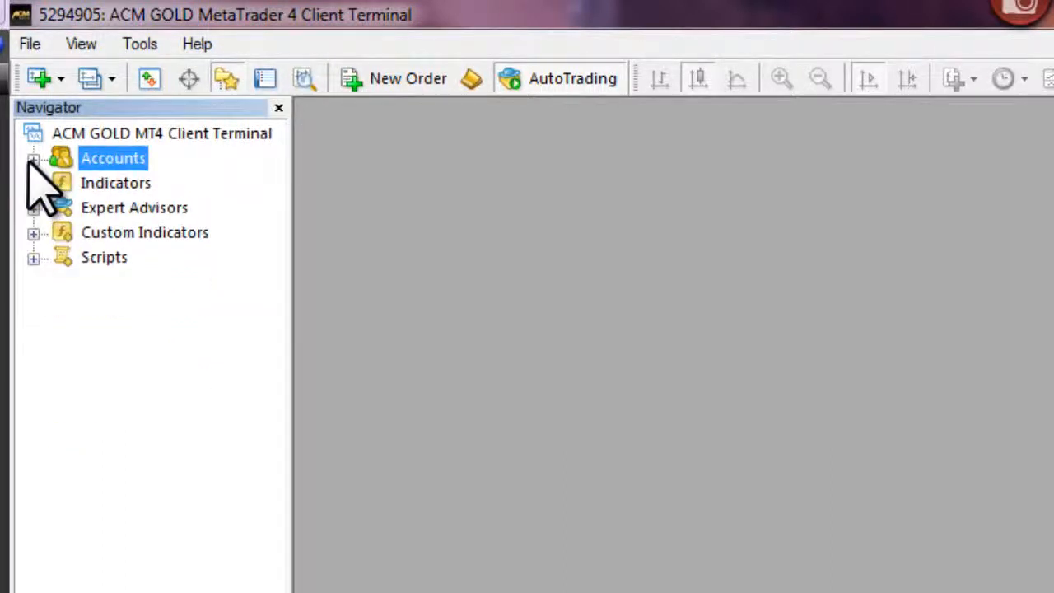
left_click(35, 183)
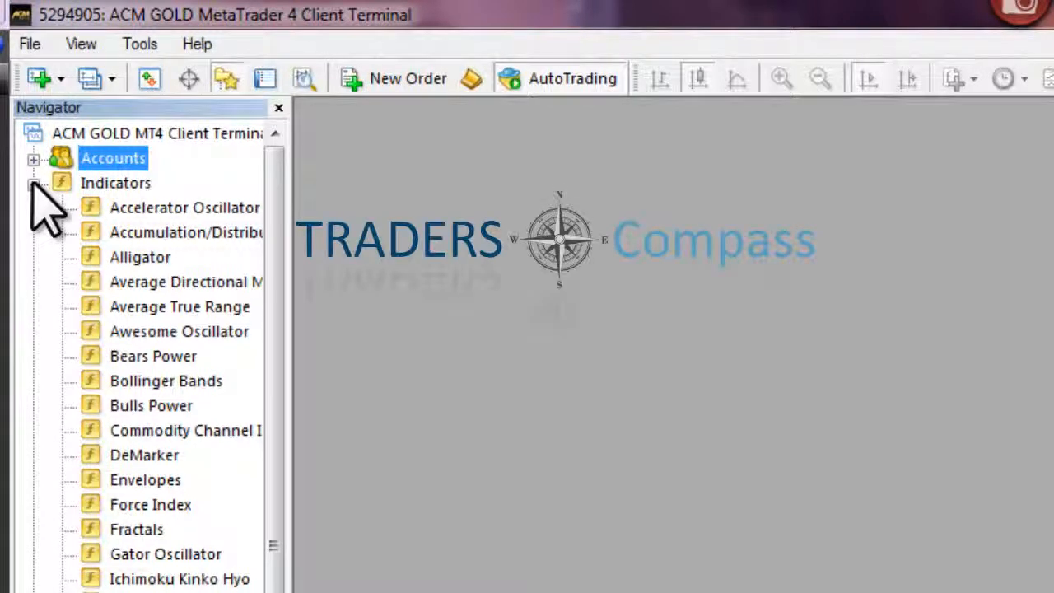
left_click(33, 183)
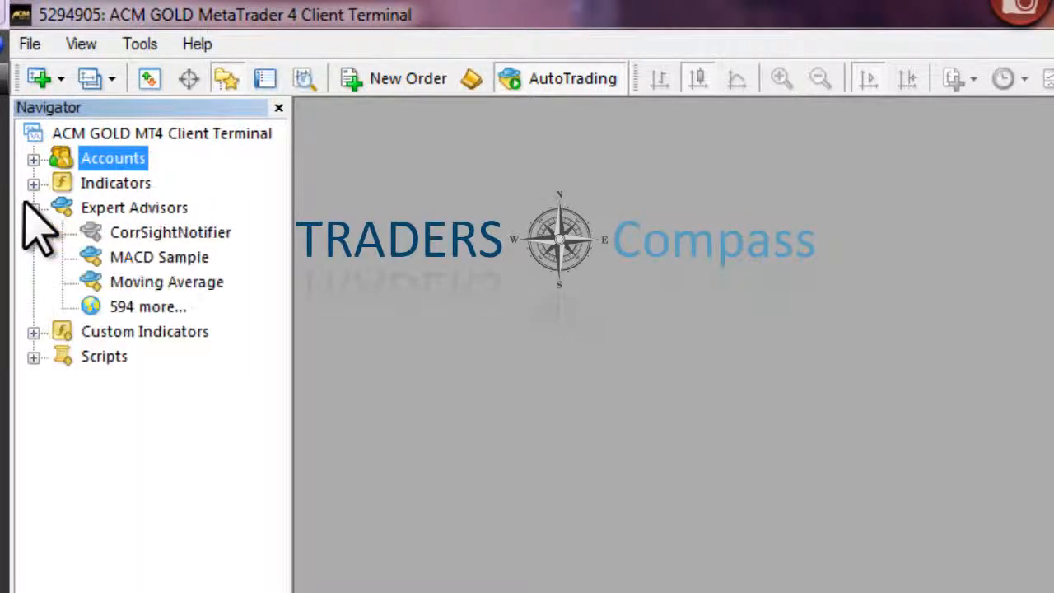
left_click(171, 232)
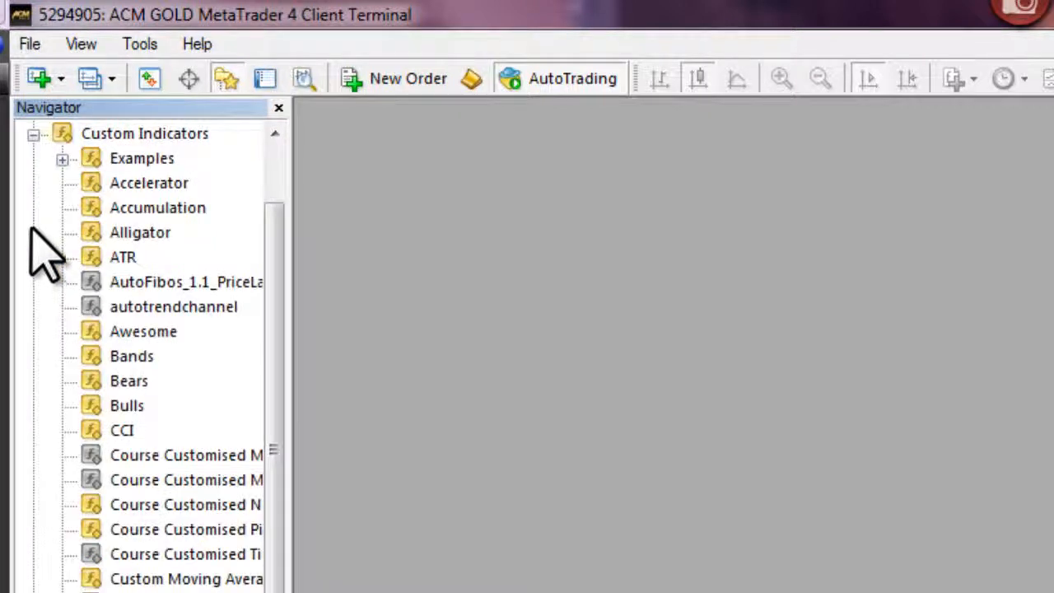
mouse_move(74, 264)
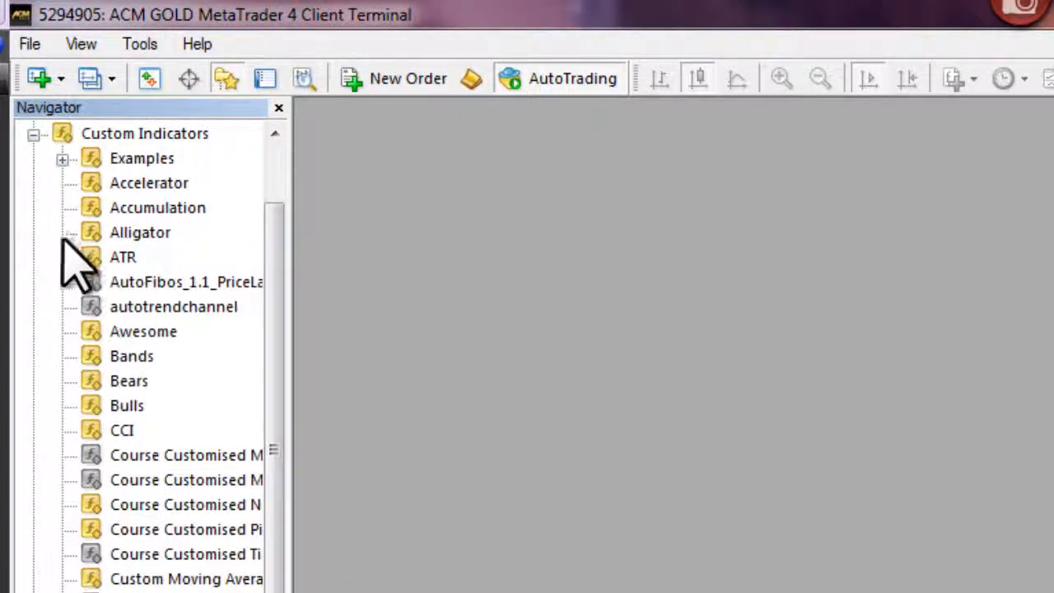
mouse_move(52, 181)
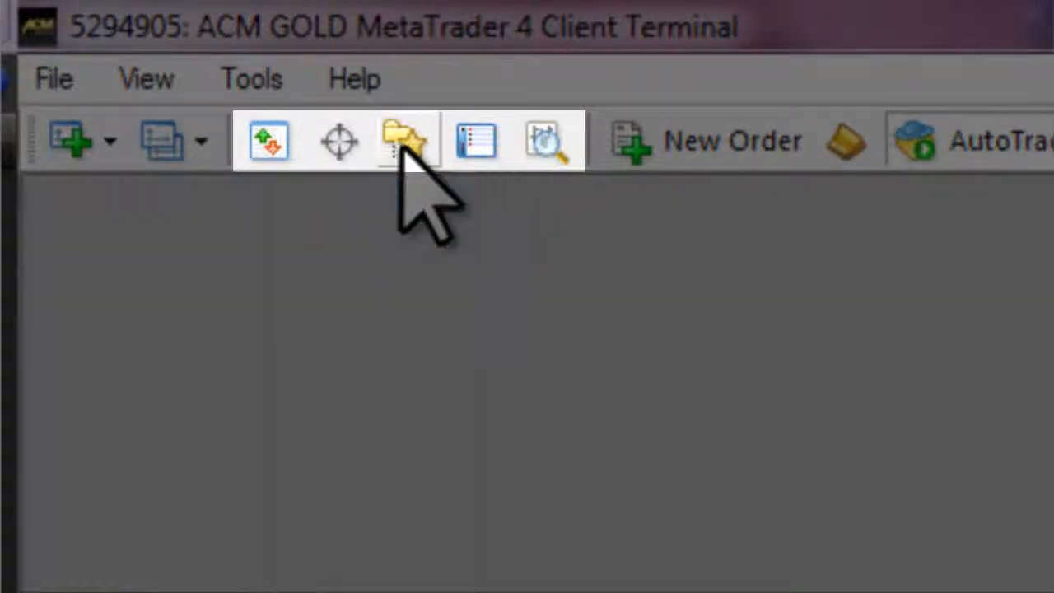
- Reopen the Navigator and show the Market Watch quote list beside it
left_click(405, 140)
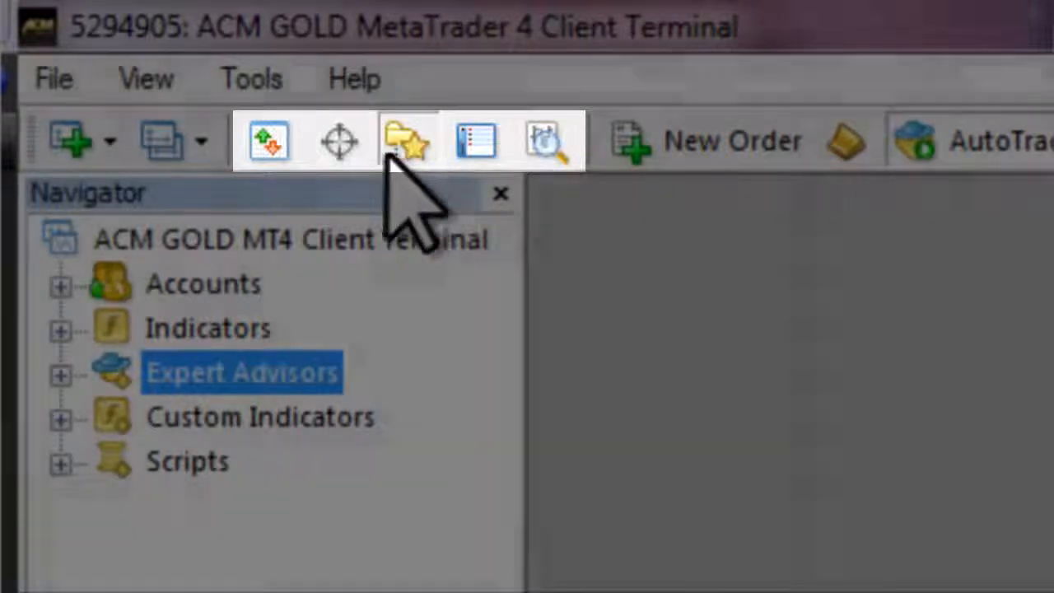
mouse_move(404, 239)
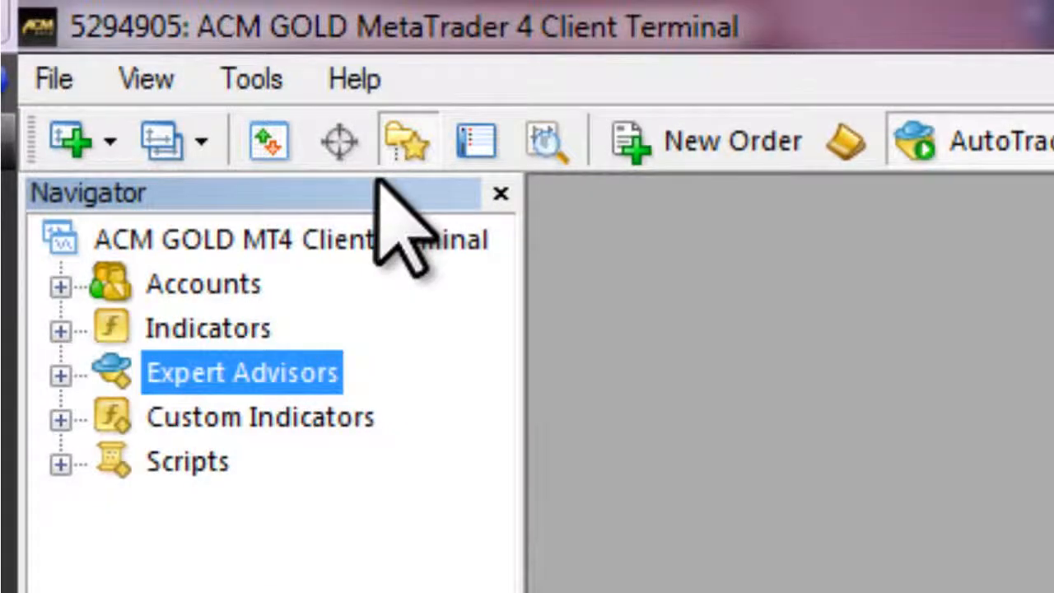
mouse_move(775, 404)
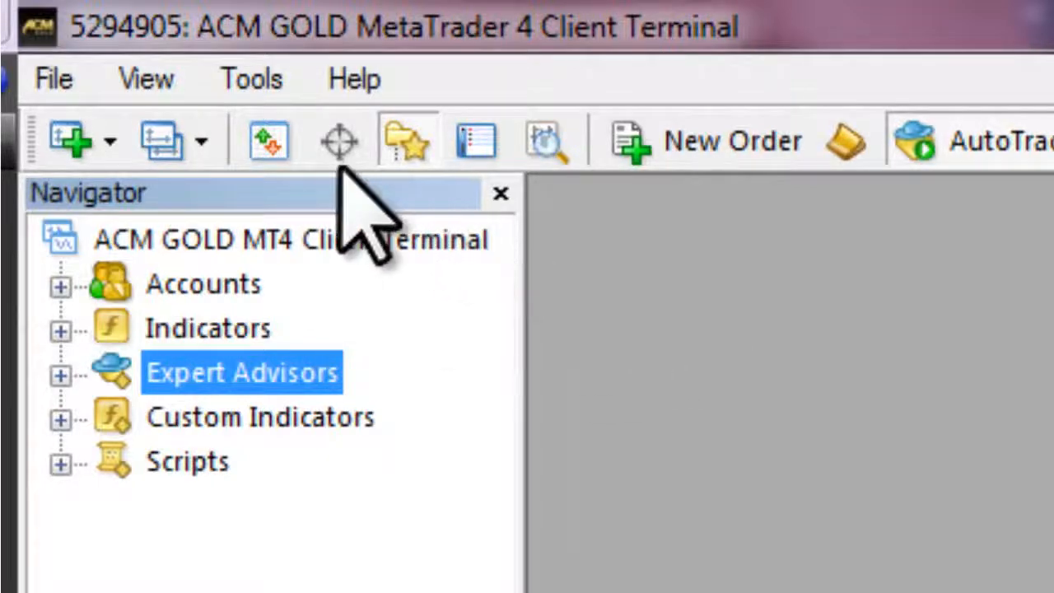
left_click(266, 140)
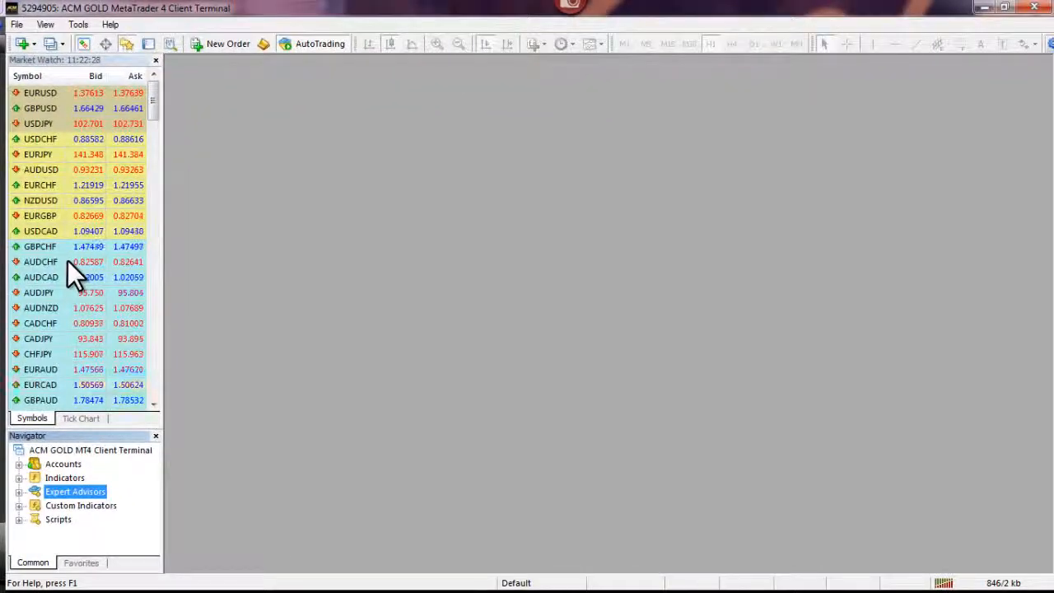
- Make Market Watch show all symbols and scroll through the full list
left_click(42, 262)
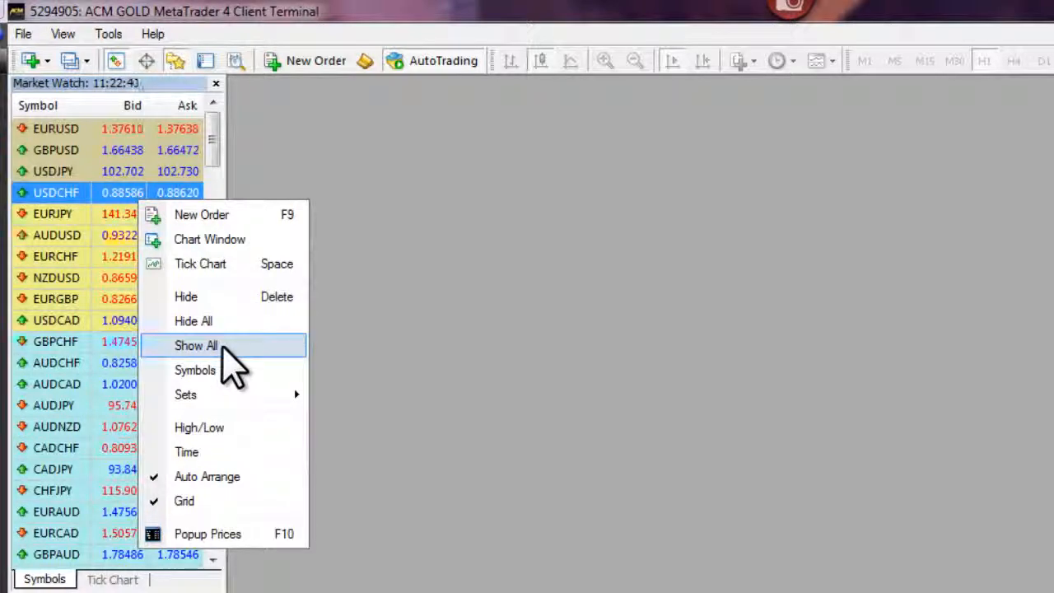
left_click(196, 346)
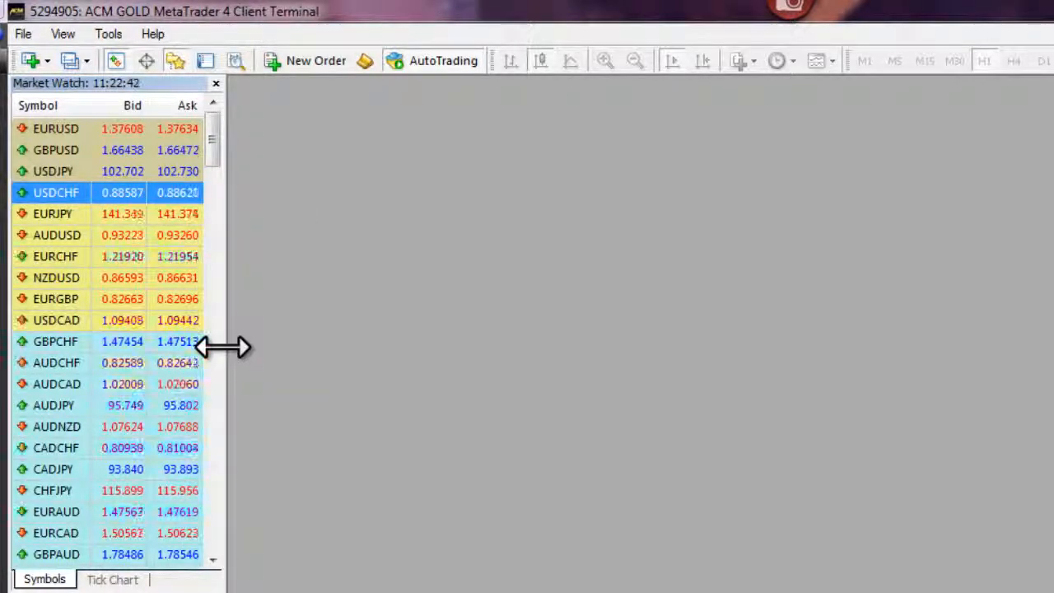
scroll("down", 3)
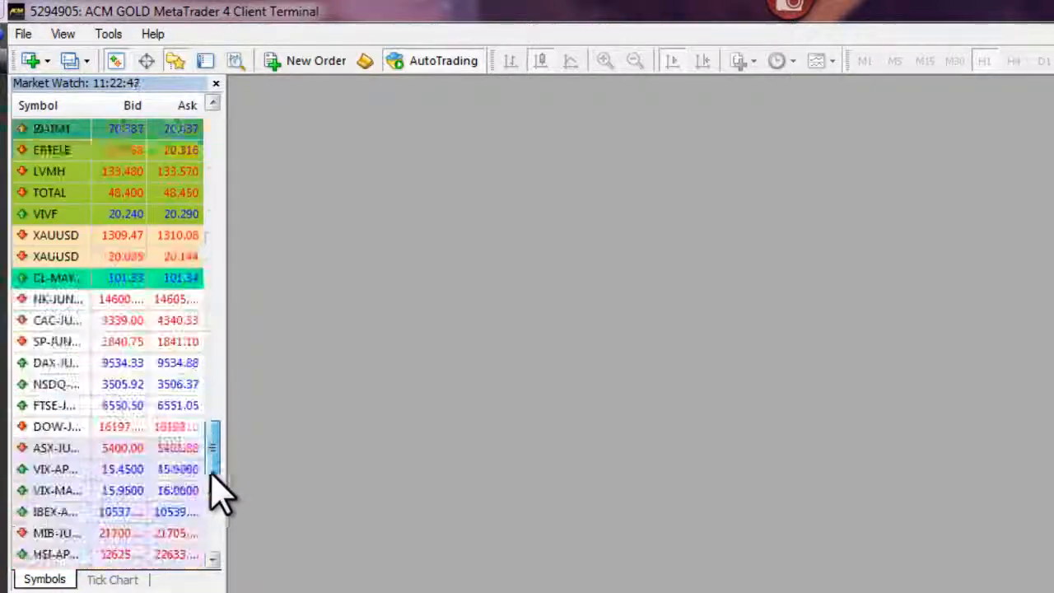
scroll("down", 3)
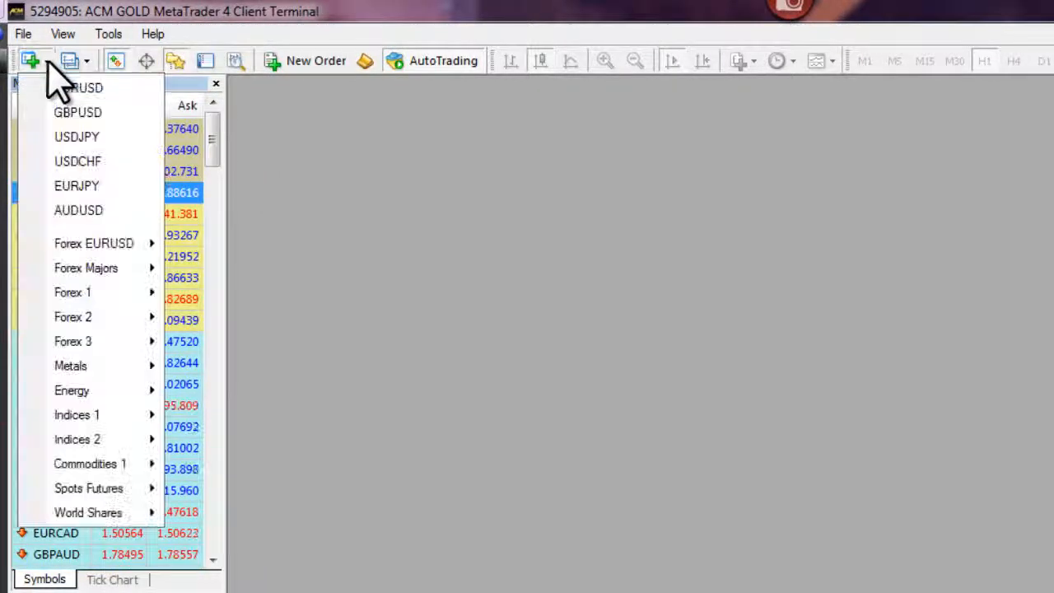
mouse_move(90, 247)
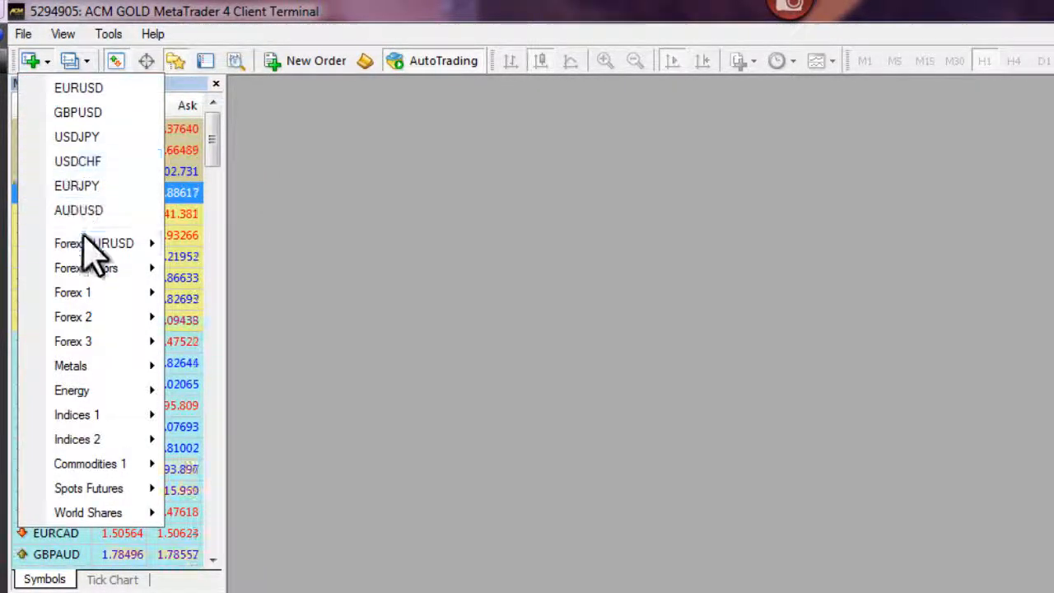
mouse_move(85, 267)
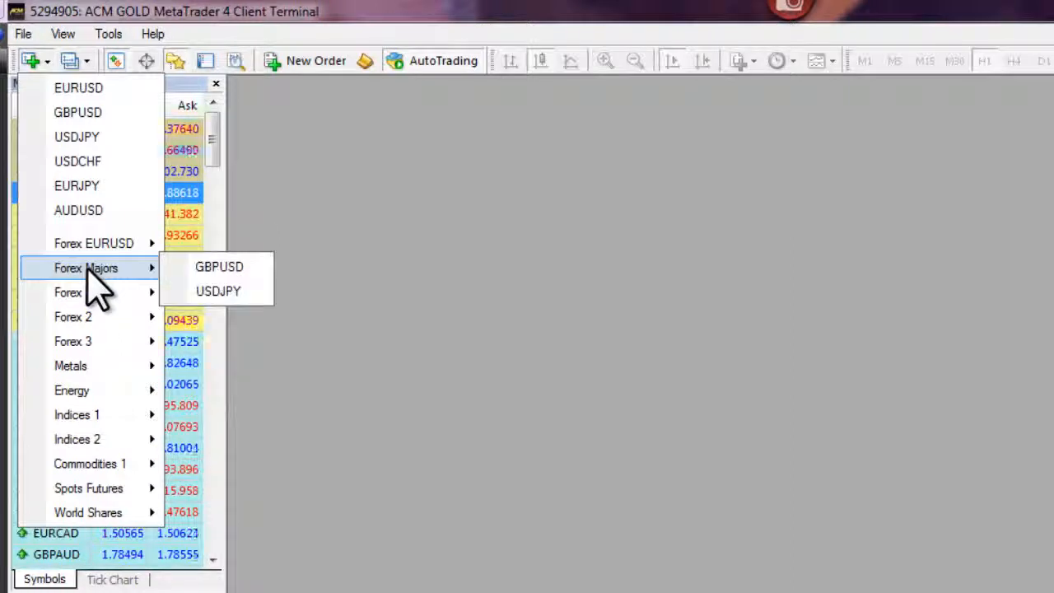
mouse_move(72, 294)
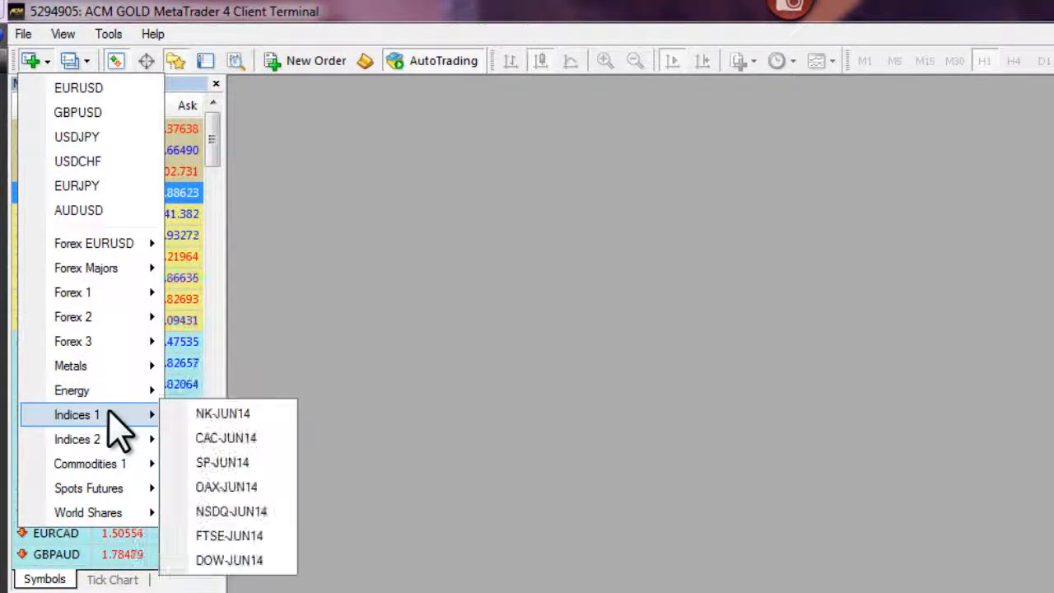
mouse_move(91, 465)
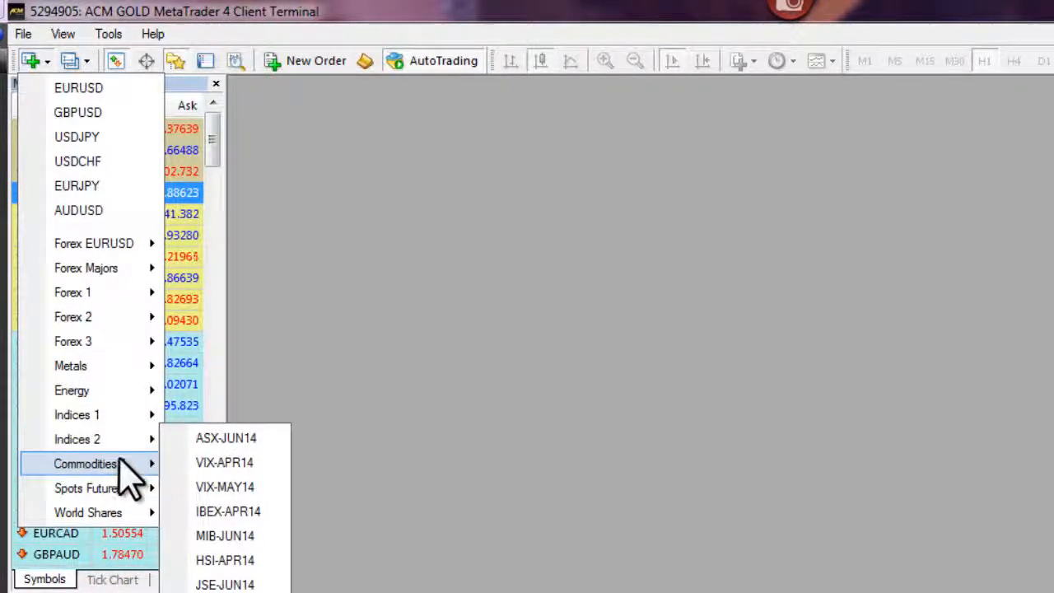
mouse_move(89, 512)
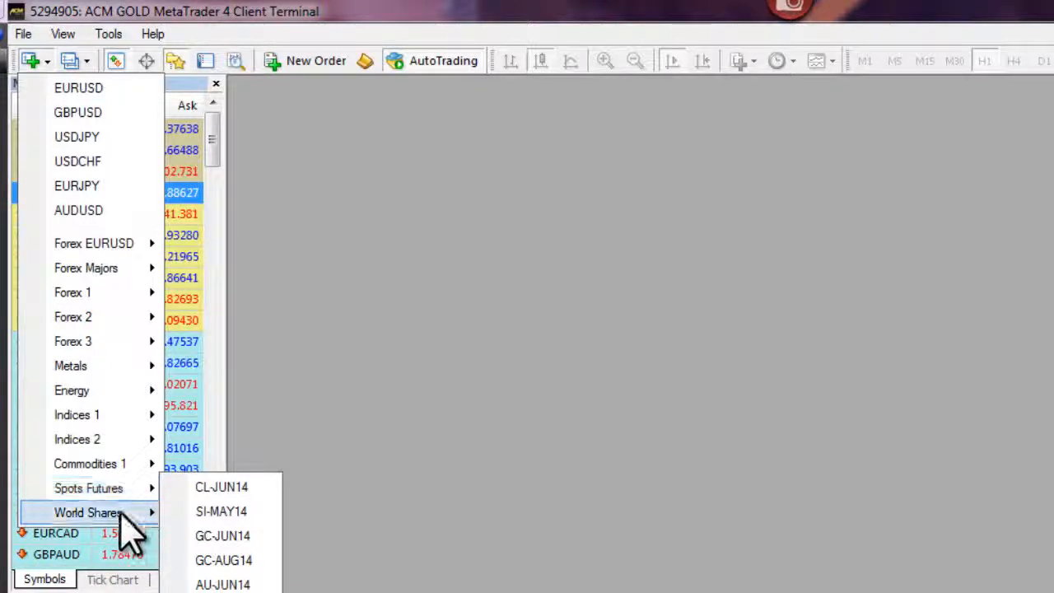
left_click(89, 513)
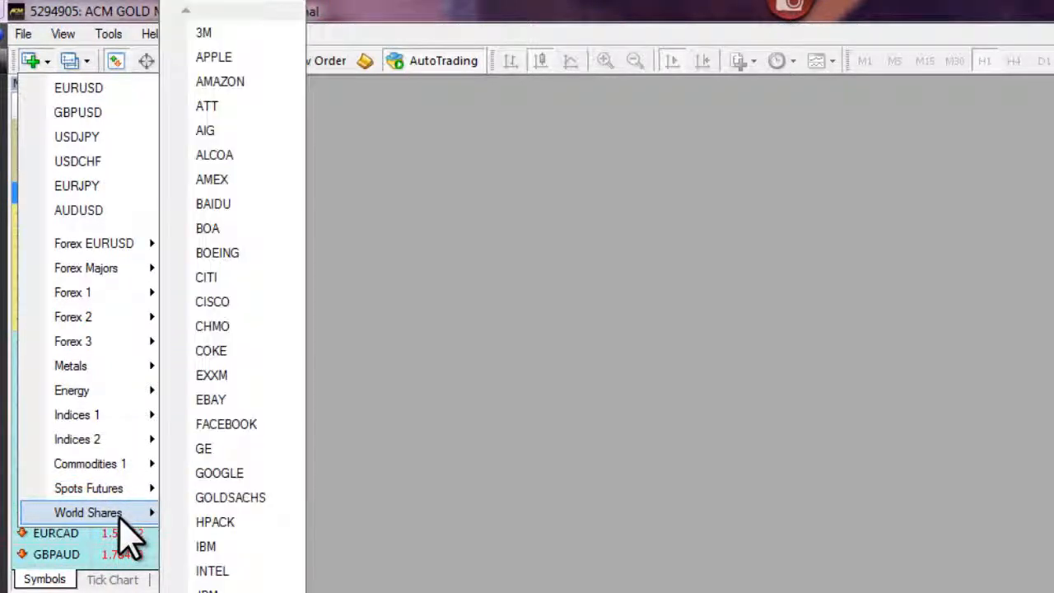
mouse_move(387, 510)
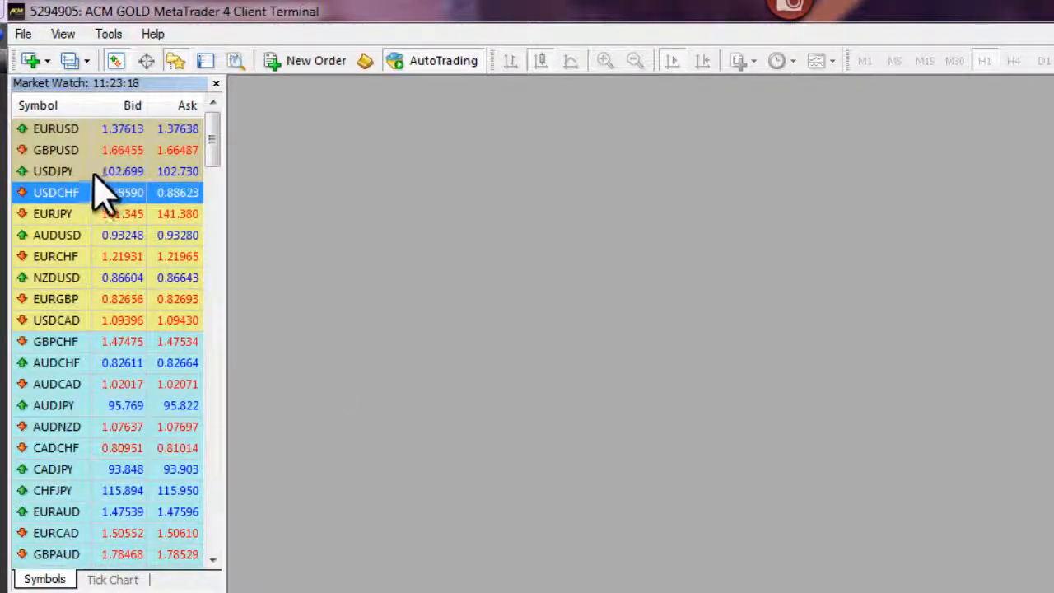
mouse_move(103, 198)
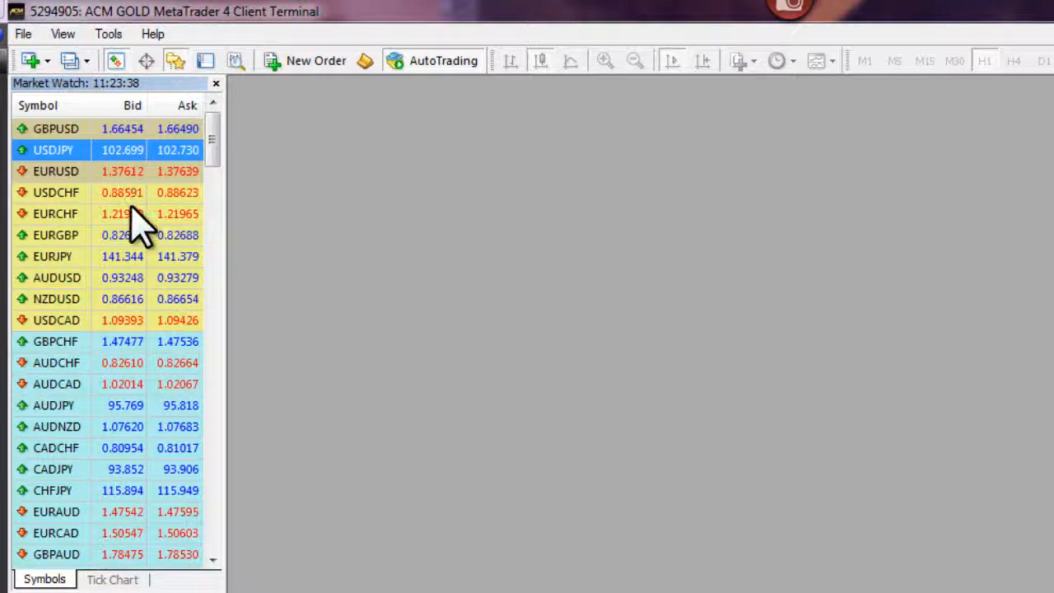
- Toggle the Market Watch window with Ctrl+M, leaving GBPUSD at the top of the list
key("ctrl+m")
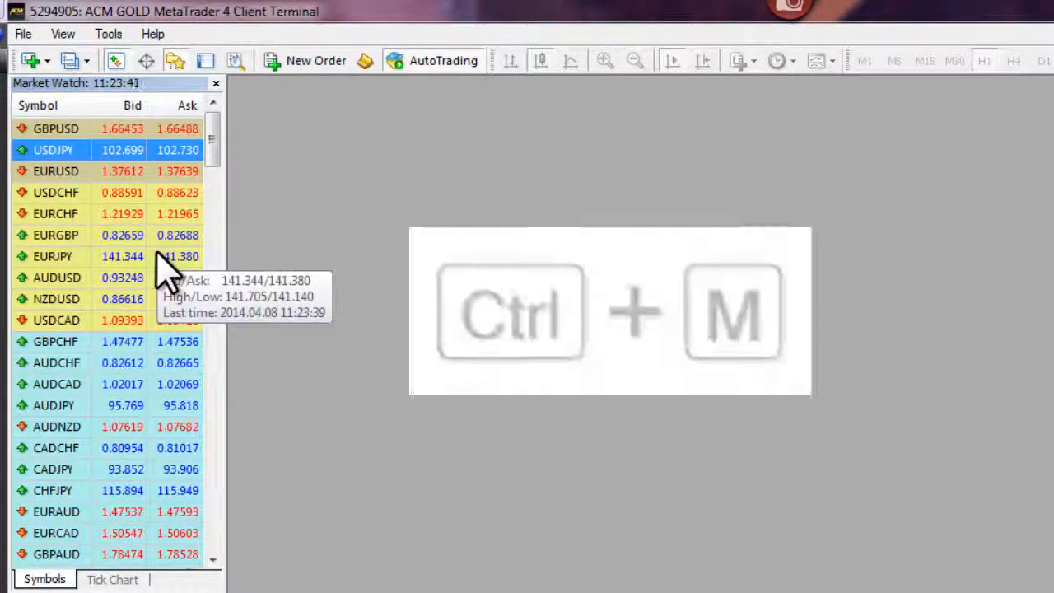
key("ctrl+m")
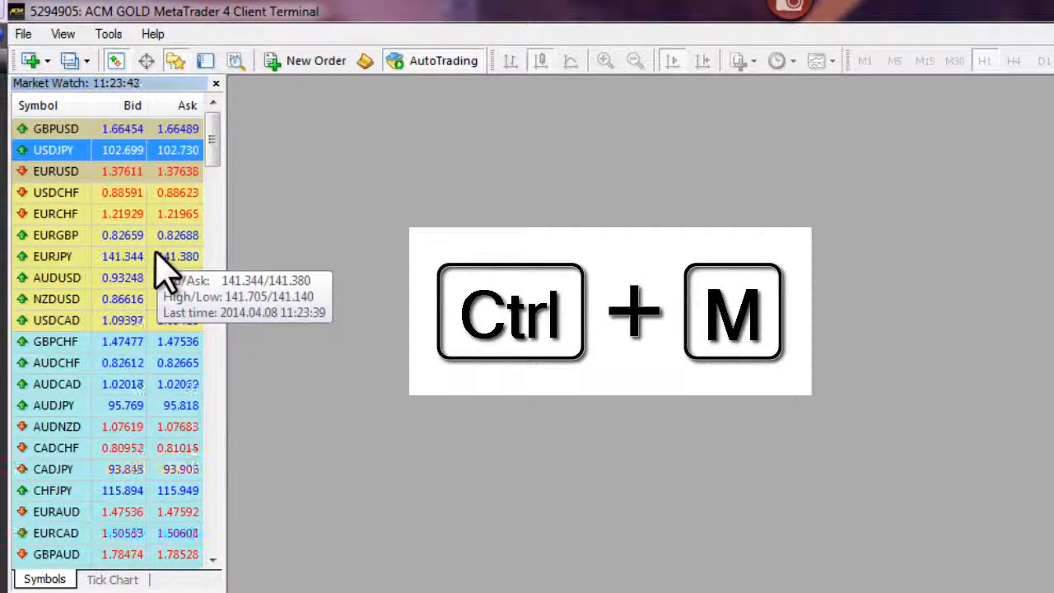
key("ctrl+m")
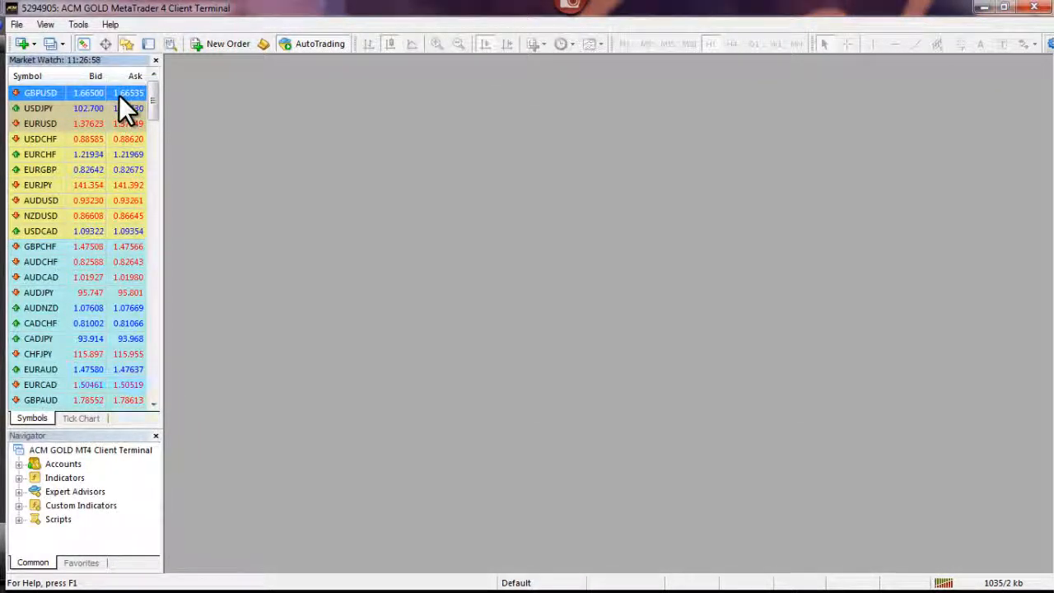
- Open a GBPUSD chart window from Market Watch and maximize it to fill the workspace
right_click(124, 99)
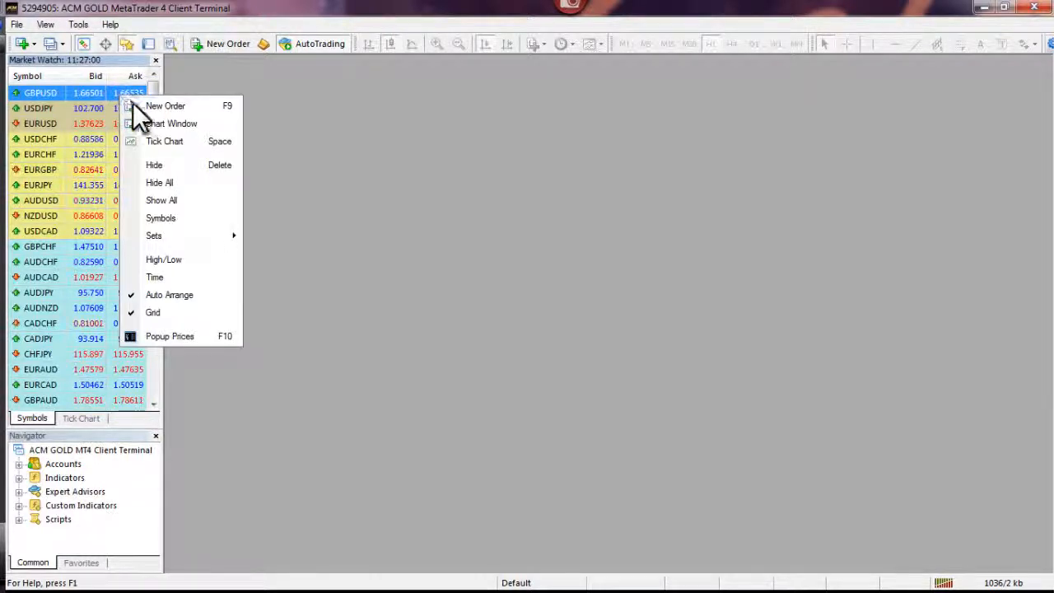
left_click(172, 123)
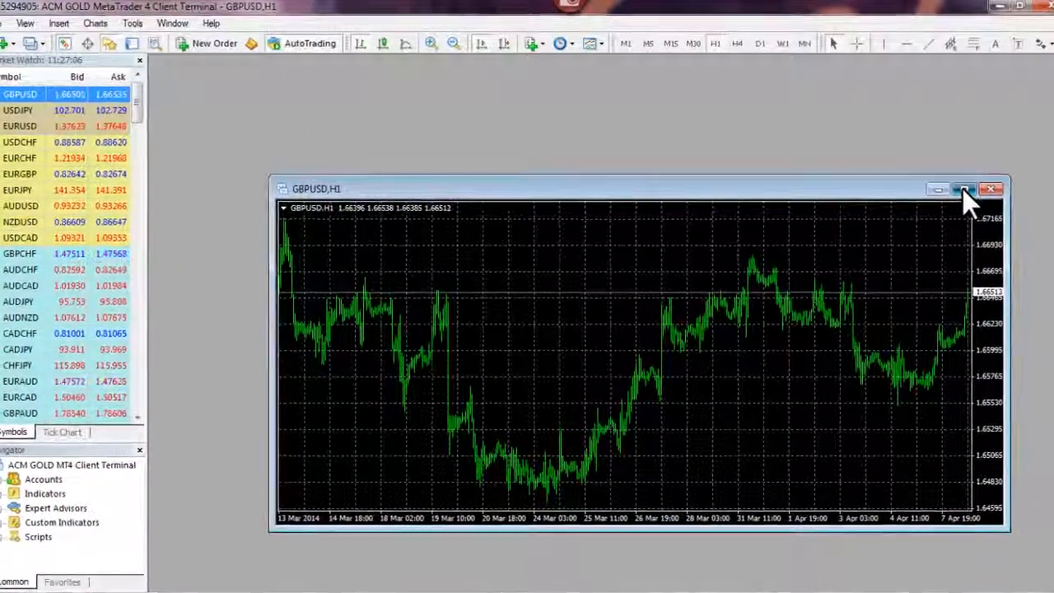
left_click(964, 189)
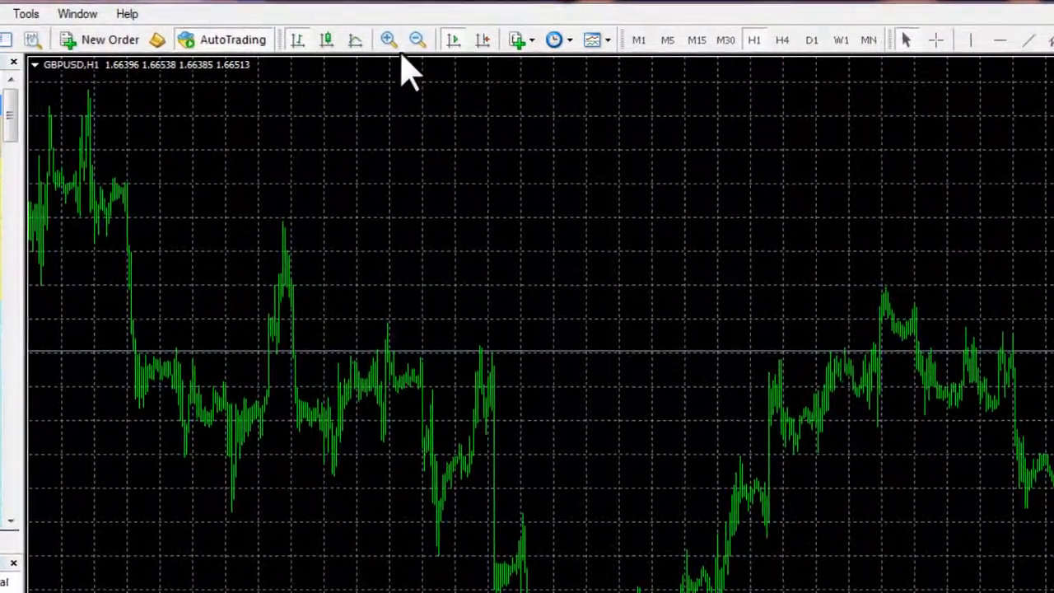
- Zoom the GBPUSD chart in three times until individual hourly bars are visible
left_click(389, 40)
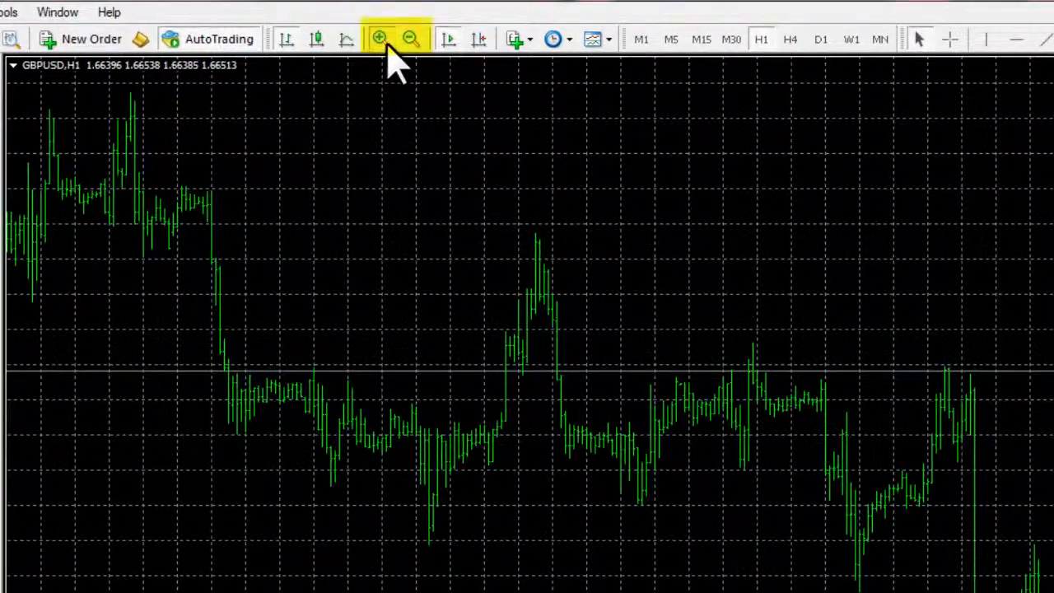
left_click(379, 39)
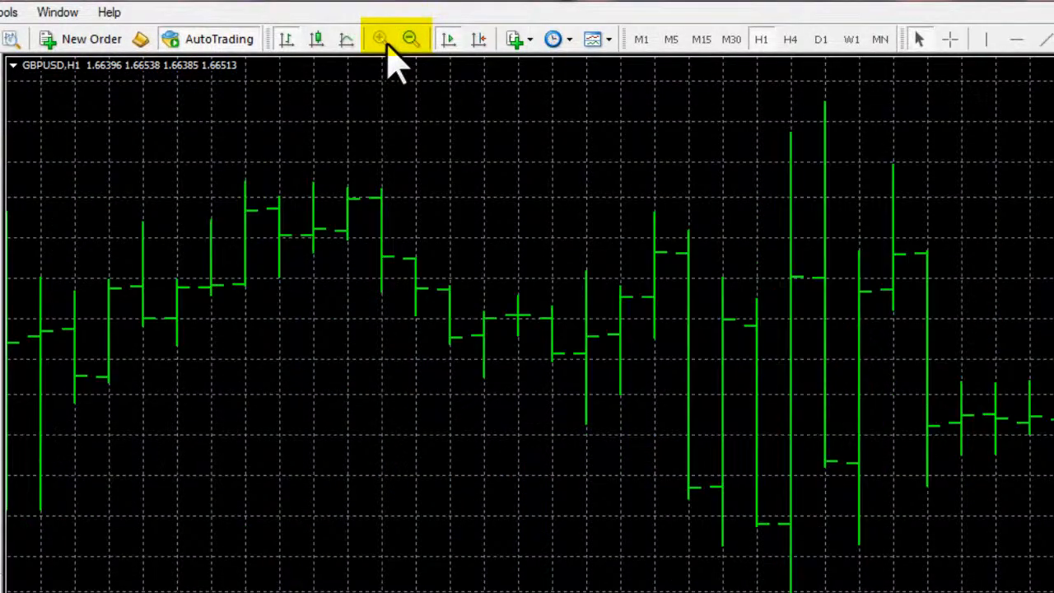
left_click(379, 39)
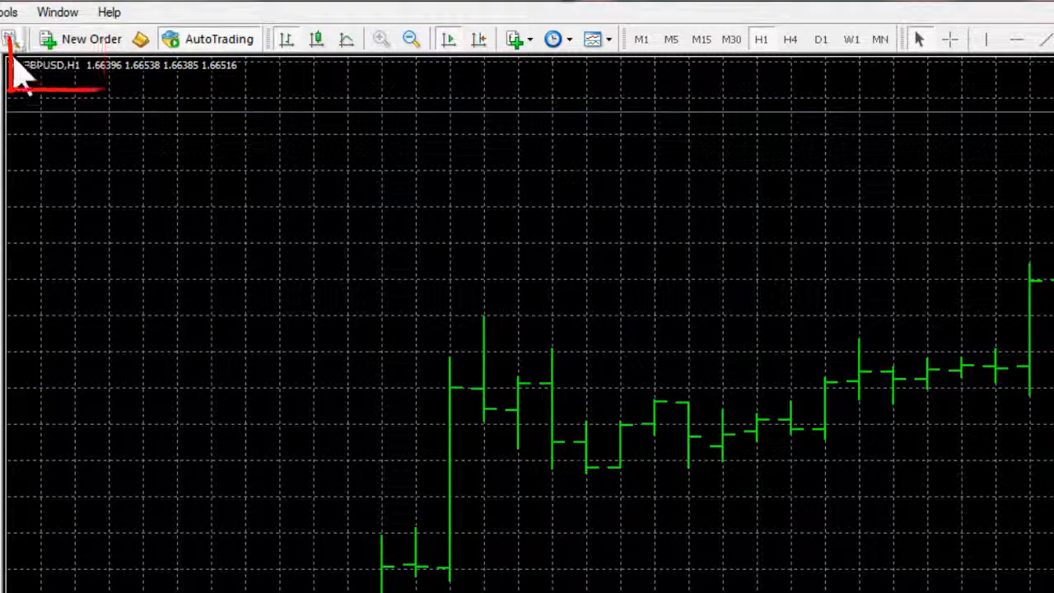
mouse_move(107, 99)
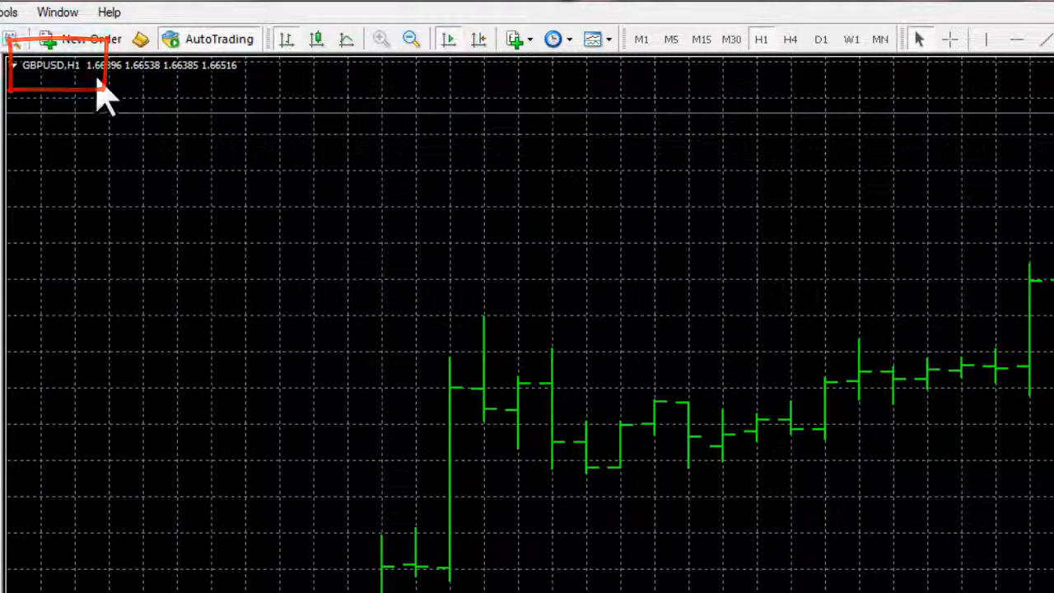
- Hide the chart grid with Ctrl+G, try the M1 timeframe, then return to H1
key("ctrl+g")
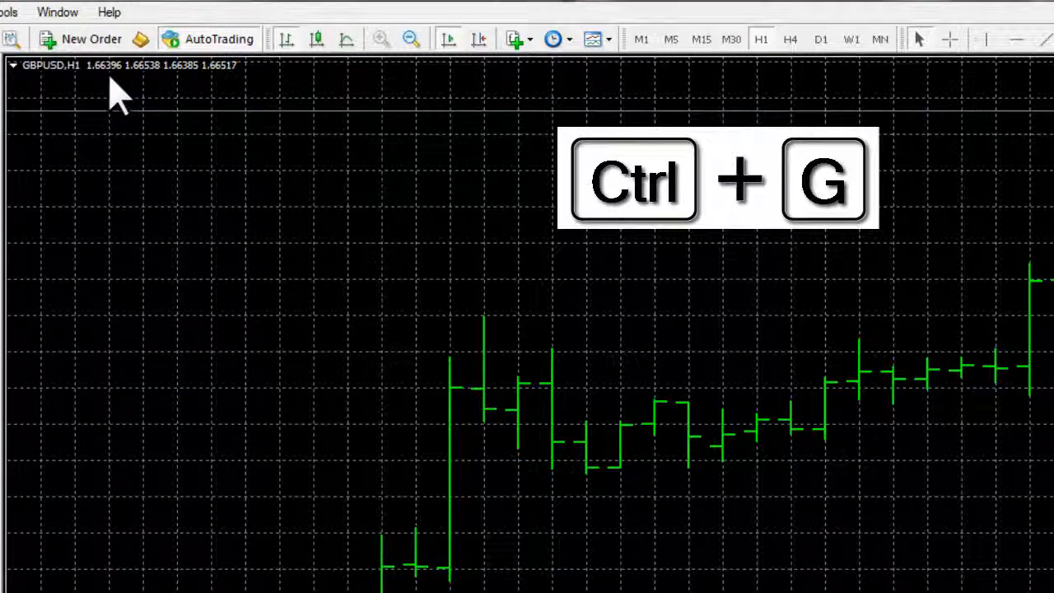
key("ctrl+g")
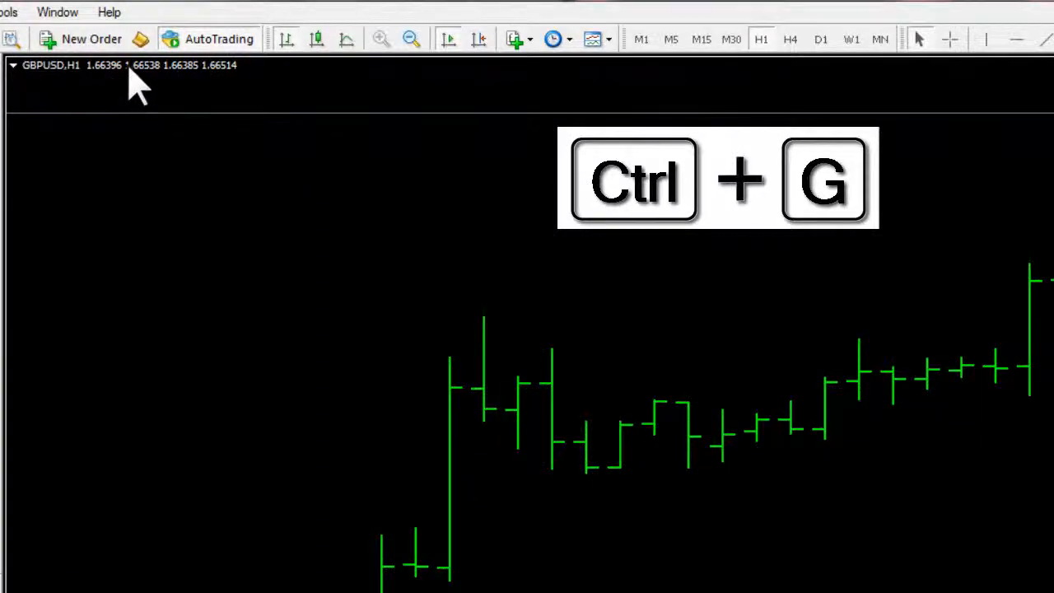
mouse_move(766, 63)
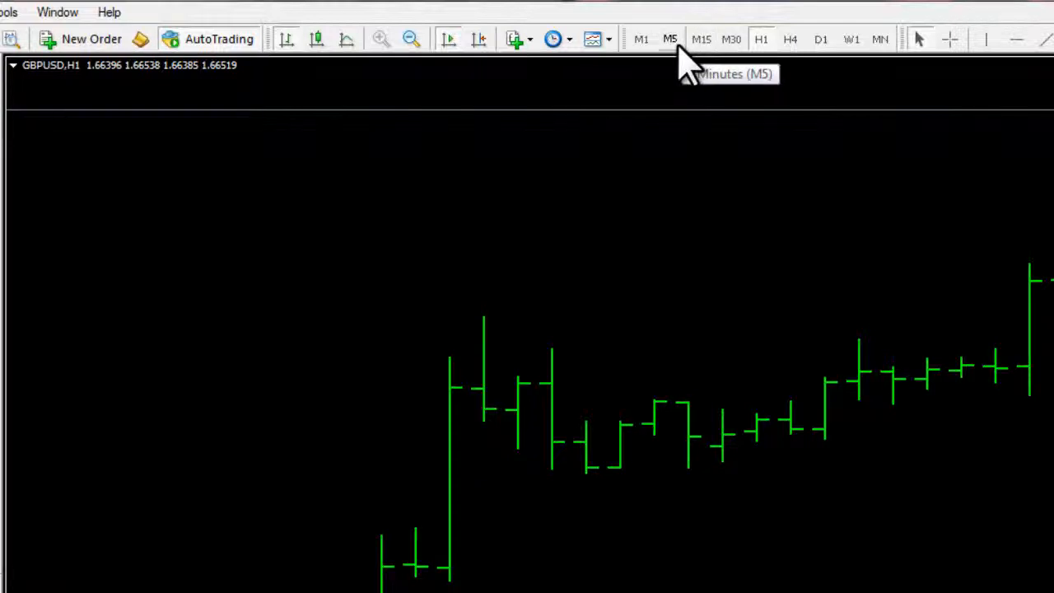
mouse_move(641, 39)
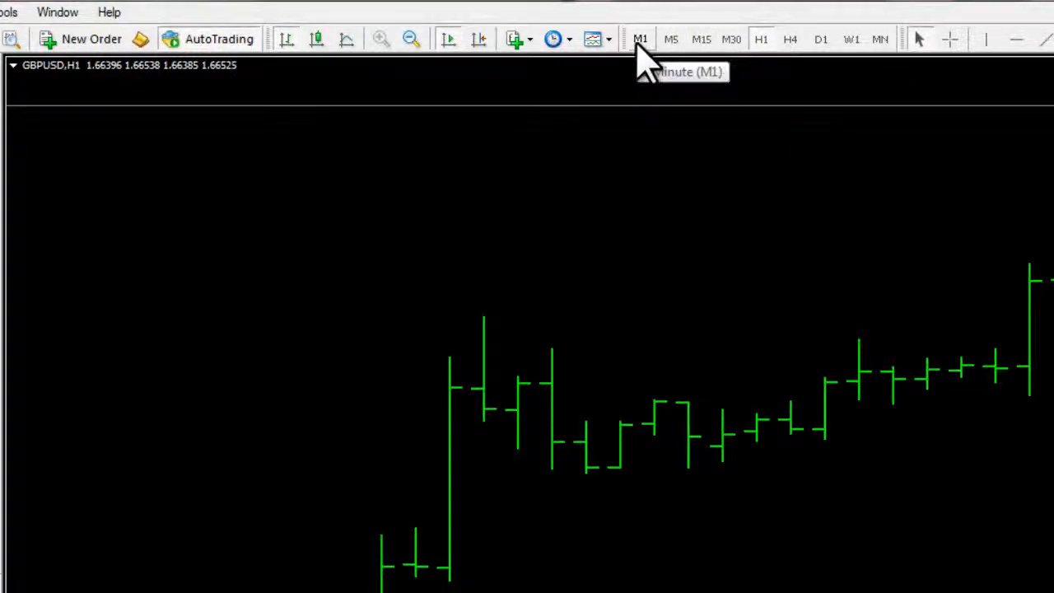
left_click(641, 40)
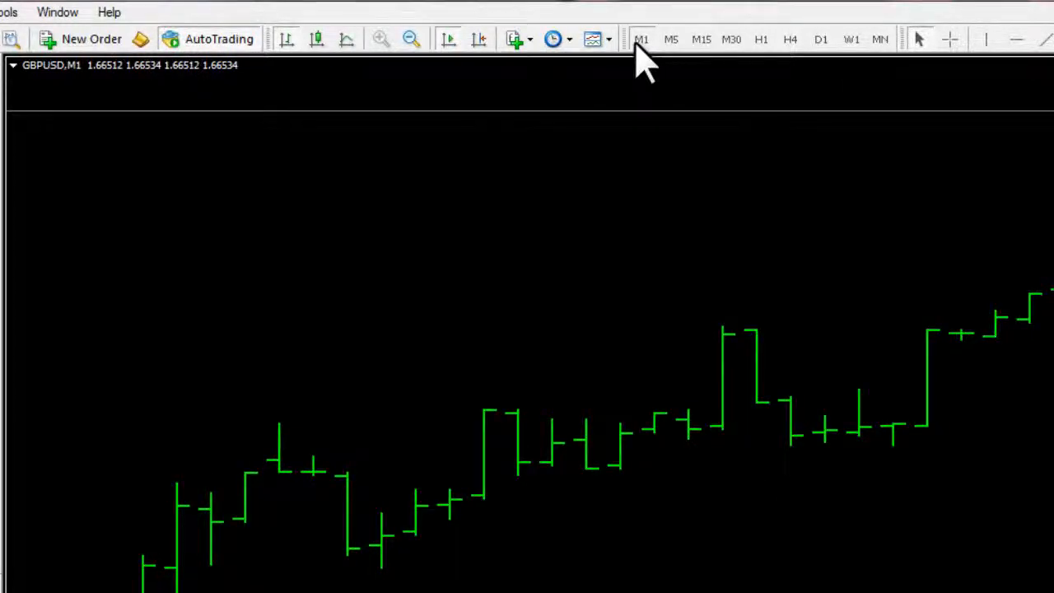
left_click(761, 39)
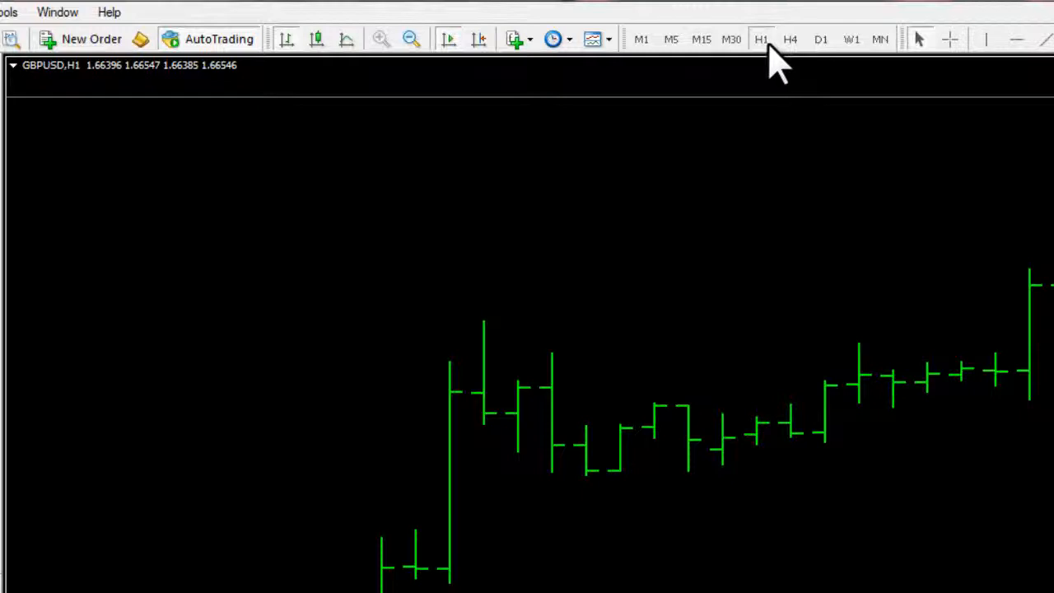
left_click(317, 40)
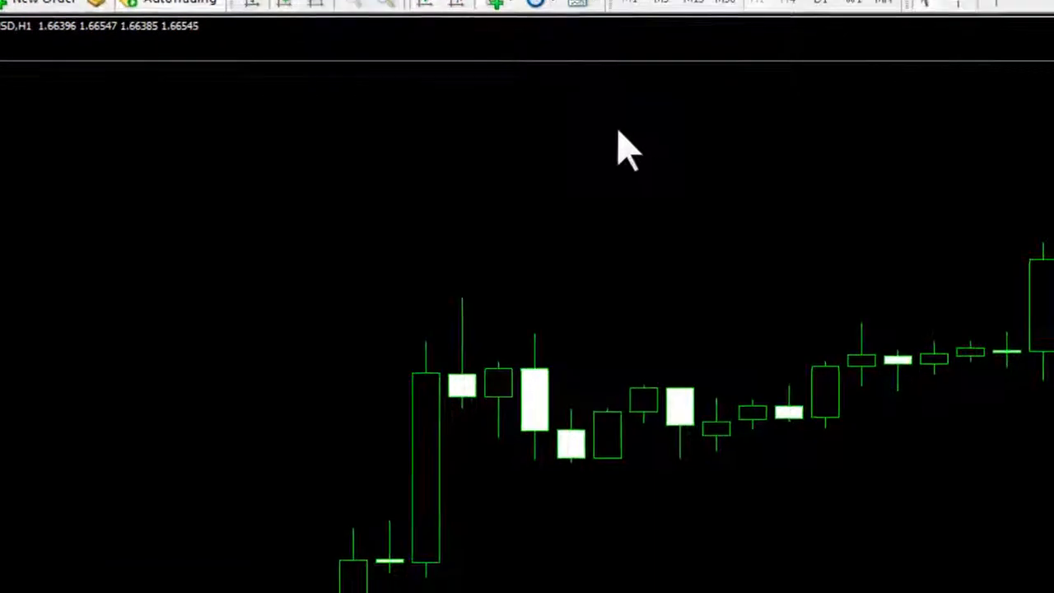
- Bring up the GBPUSD chart's Properties window with F8
key("F8")
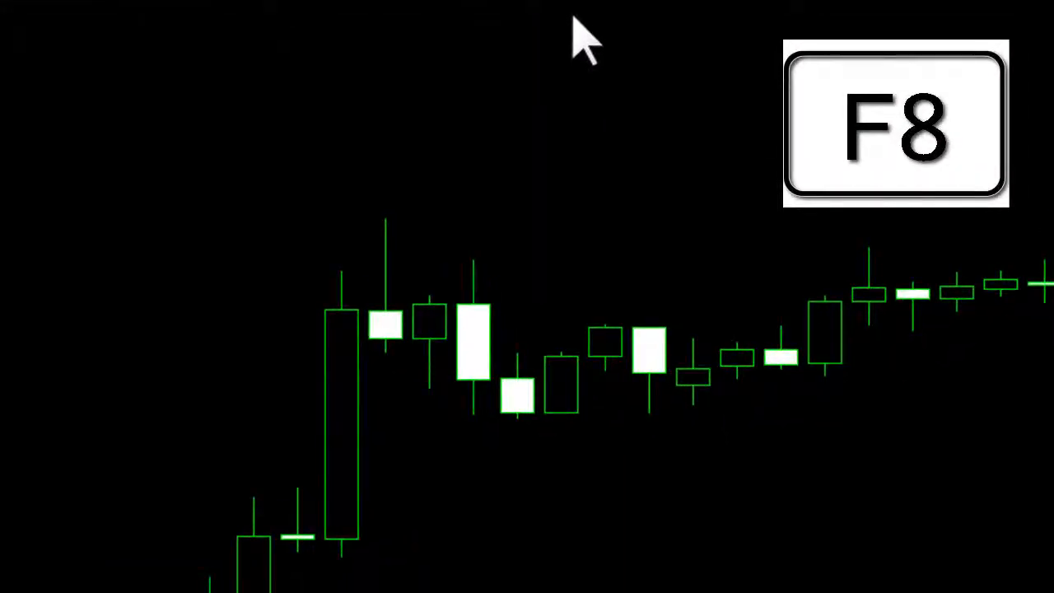
key("F8")
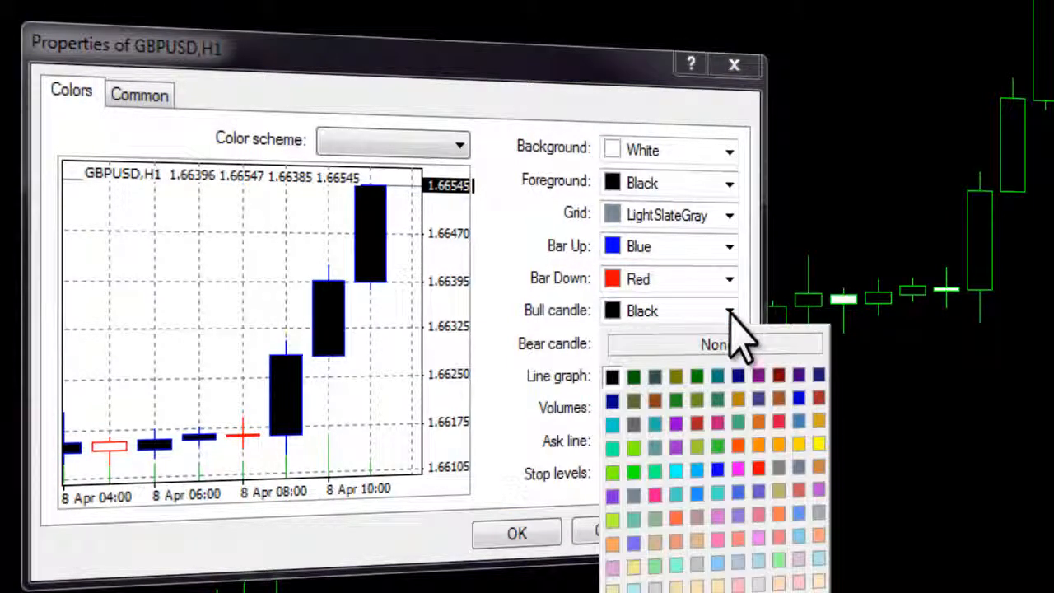
mouse_move(724, 491)
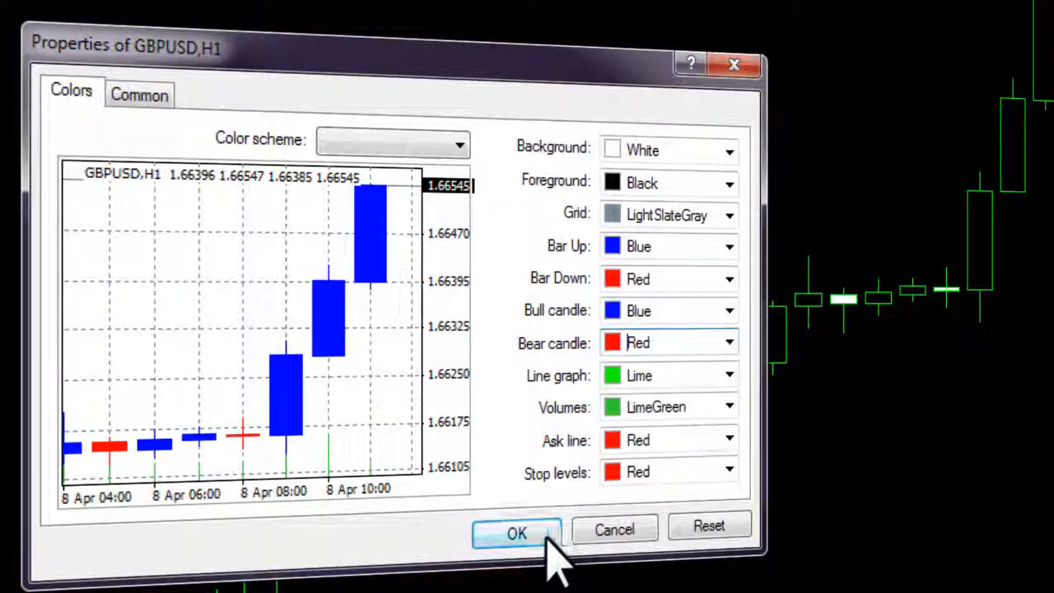
- Apply the white background with blue bull and red bear candles to the GBPUSD chart
left_click(517, 534)
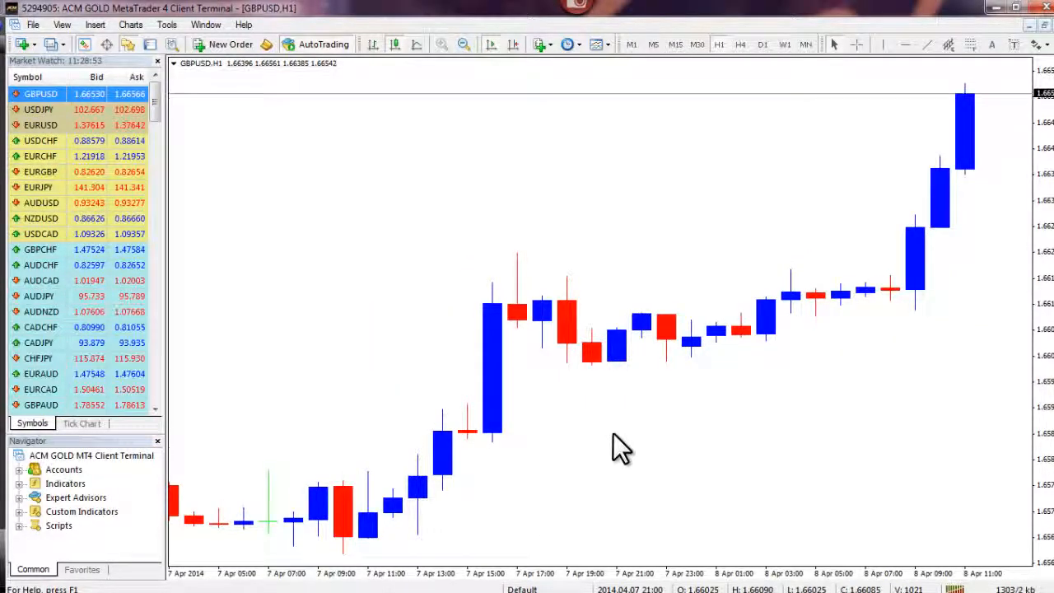
mouse_move(618, 89)
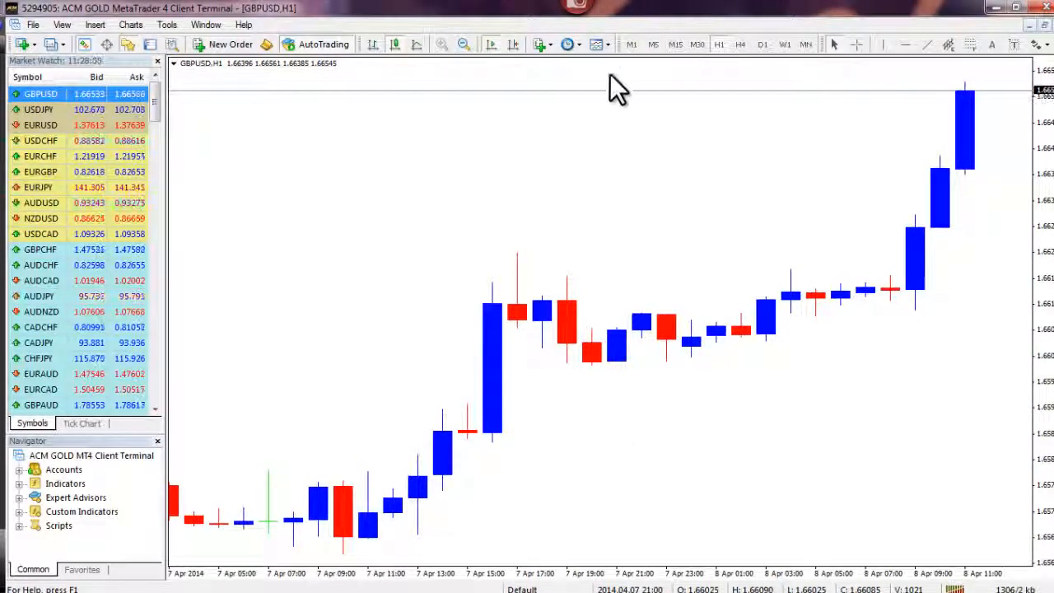
- Save the chart styling as a template named 'Example Template'
left_click(597, 44)
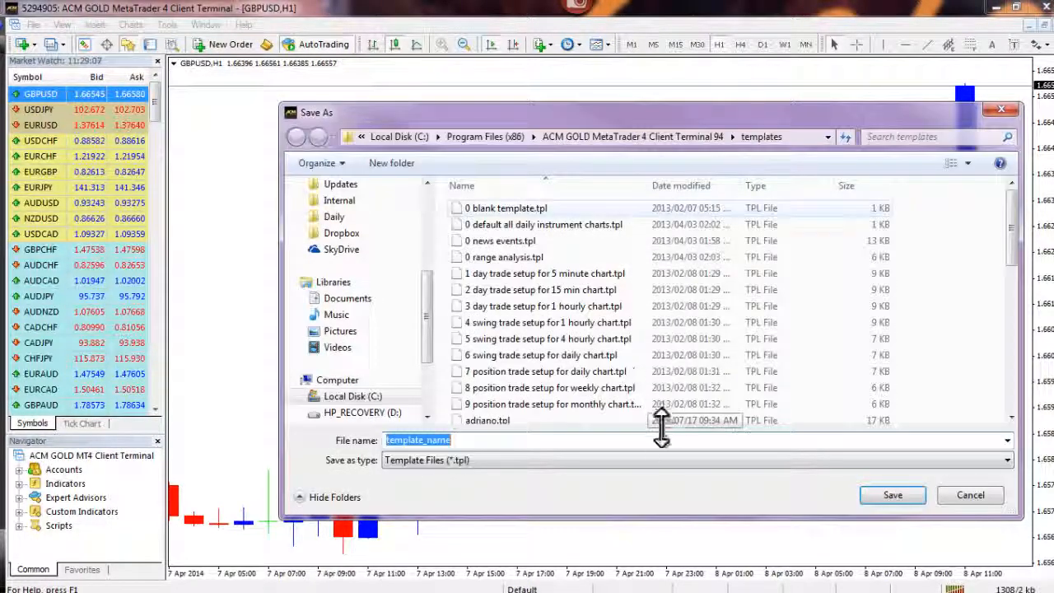
type("Example")
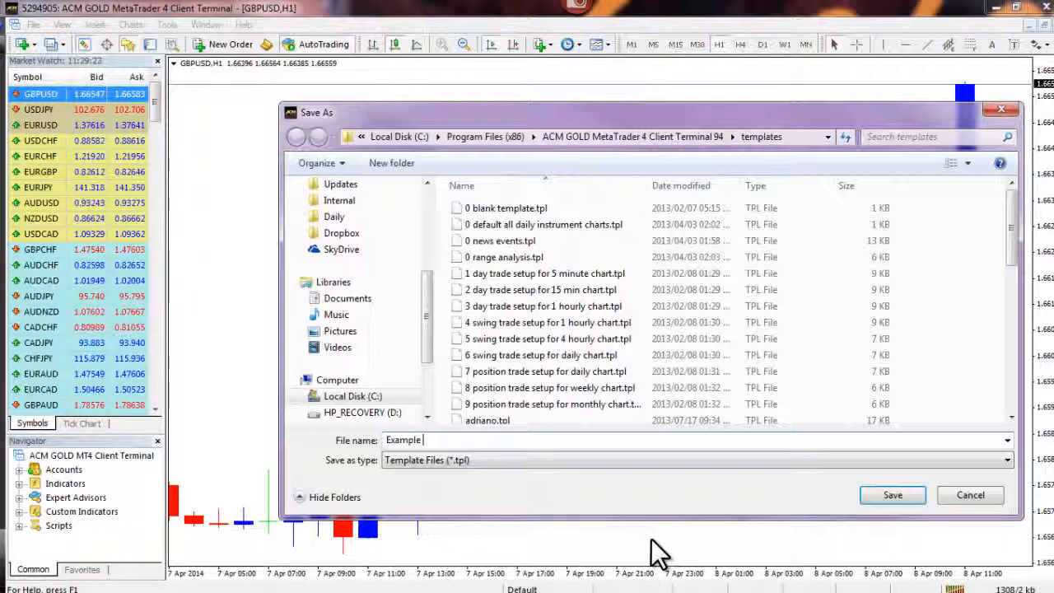
type("Template")
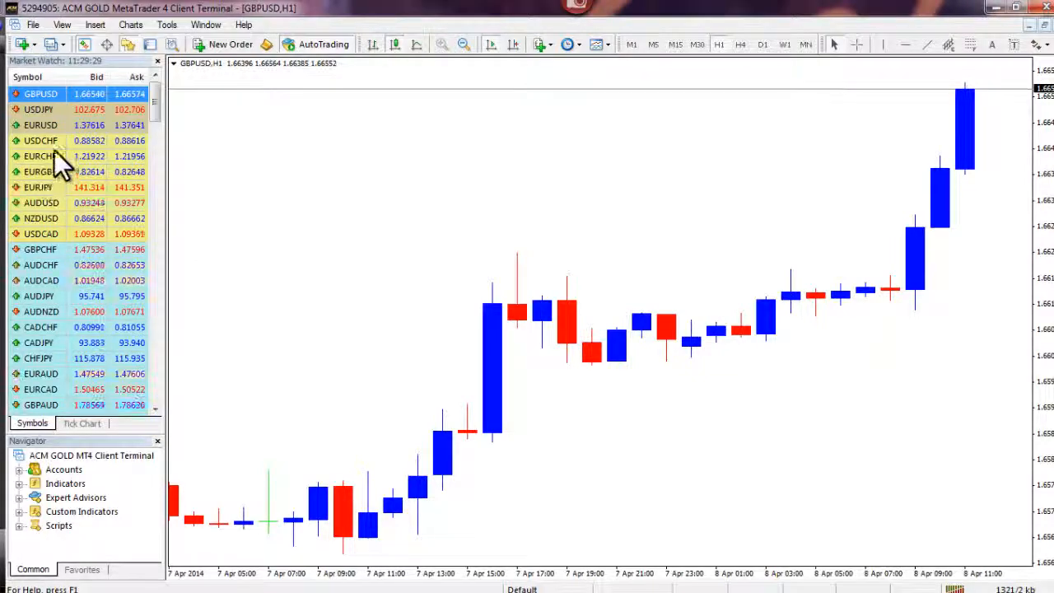
- Start a new USDJPY chart from Market Watch
left_click(41, 109)
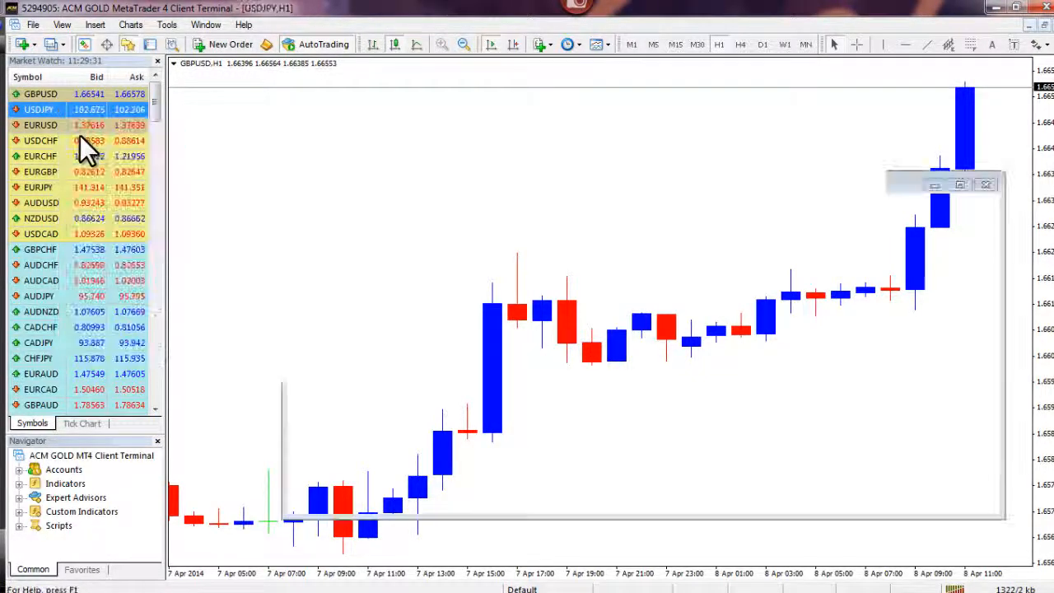